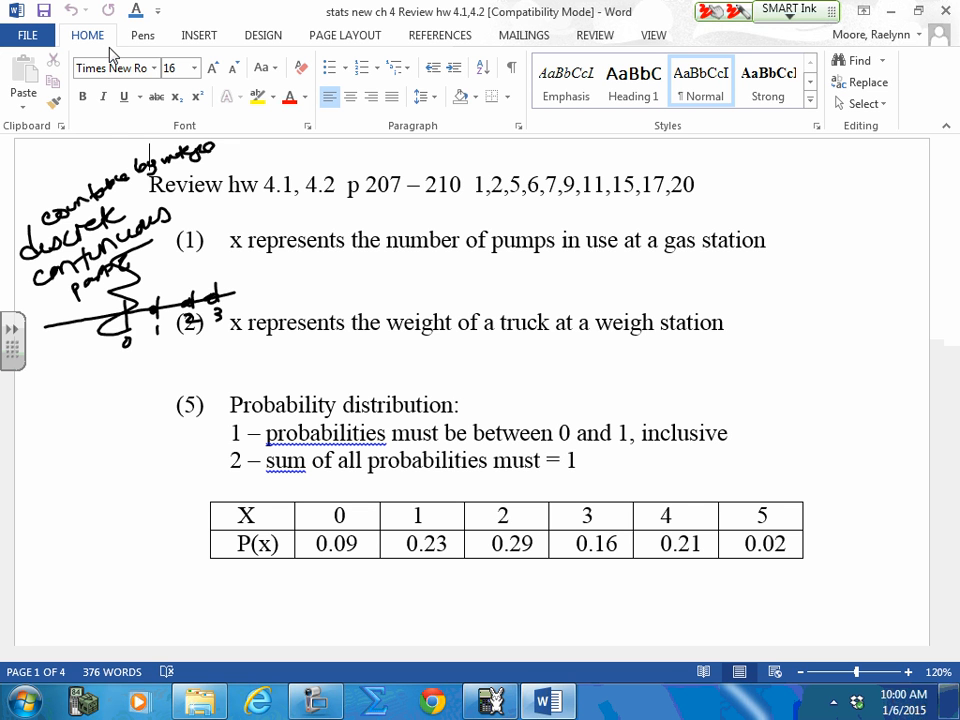
- Strike a red line through the margin sketch and circle problem 1's 'number of pumps'
left_click_drag(116, 316, 310, 272)
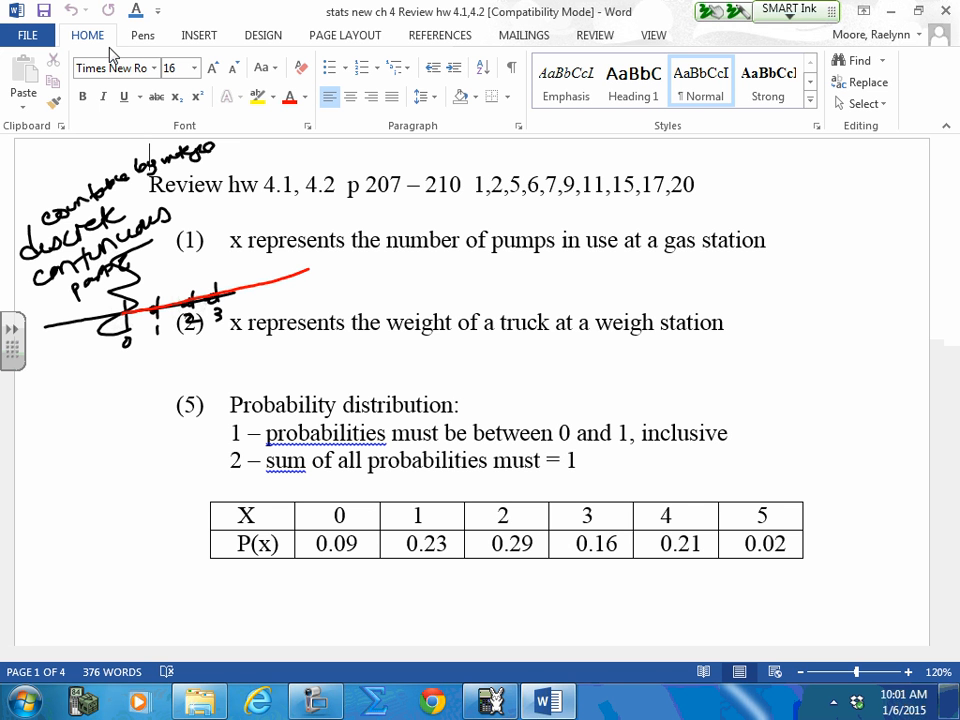
left_click_drag(378, 258, 580, 216)
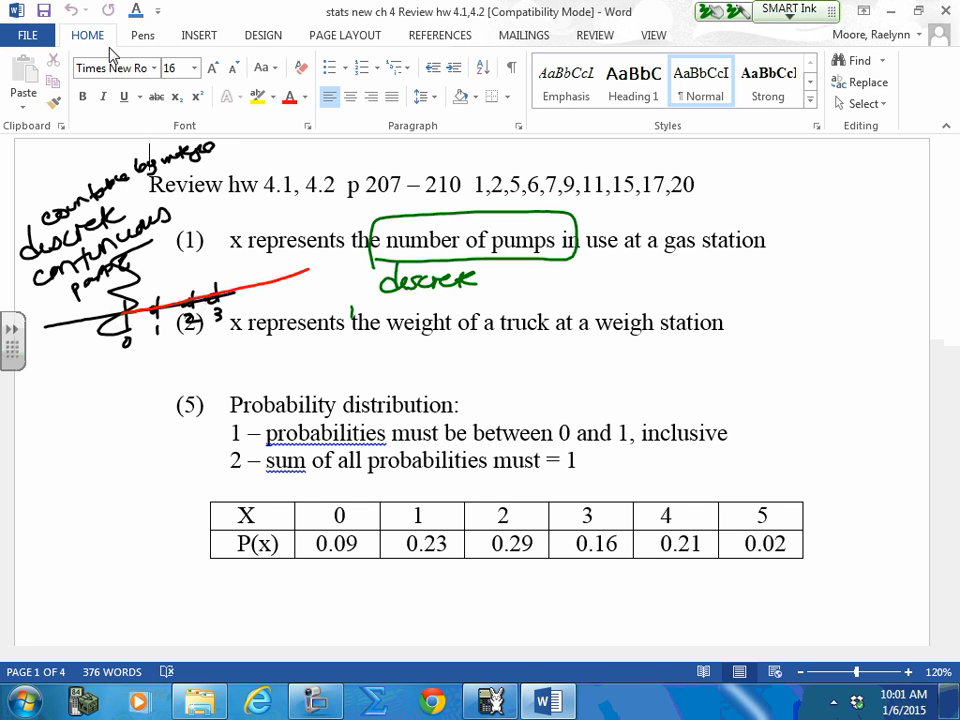
- Circle 'the weight of a truck' in problem 2 and write 'continuous' beneath it
left_click_drag(350, 304, 576, 344)
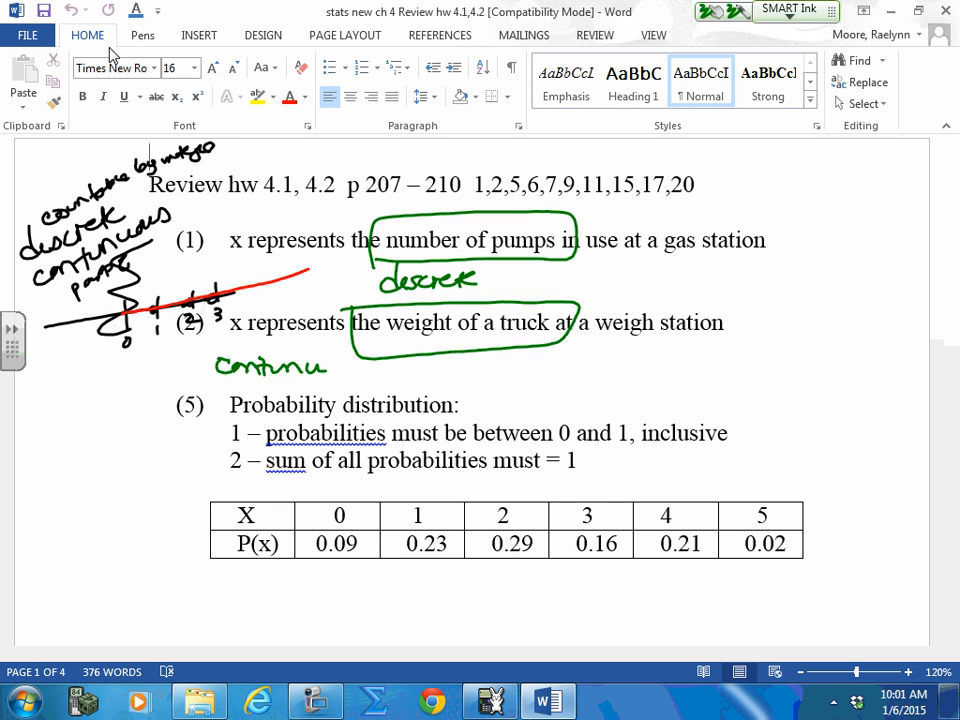
left_click_drag(320, 364, 376, 370)
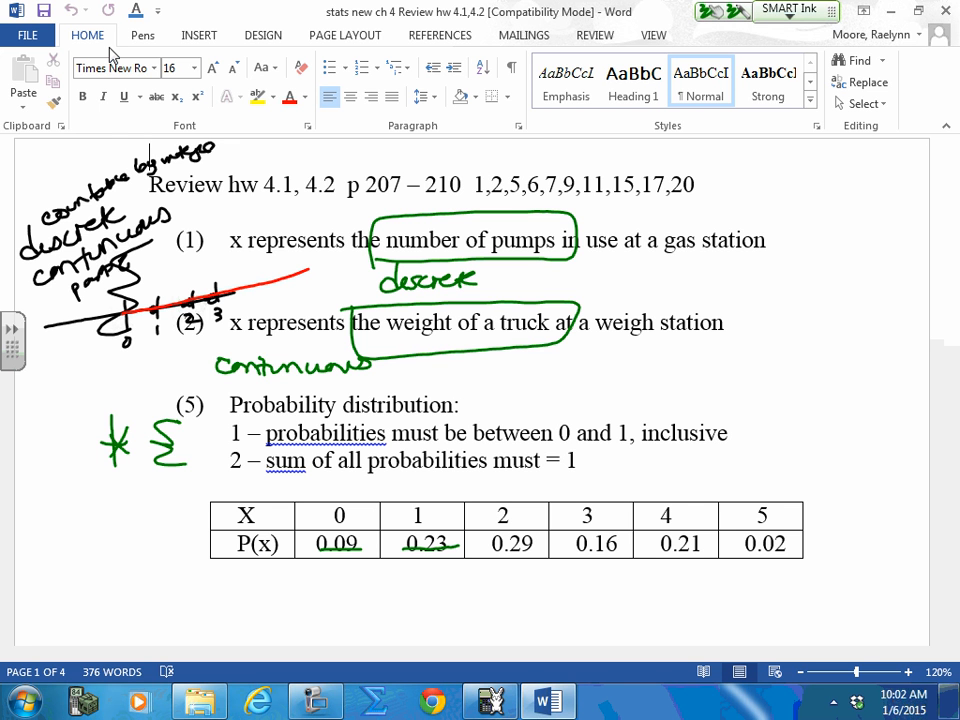
- Underline all six P(x) values, write Σ=1 and 'yes', then clear the page's ink
left_click_drag(480, 552, 760, 552)
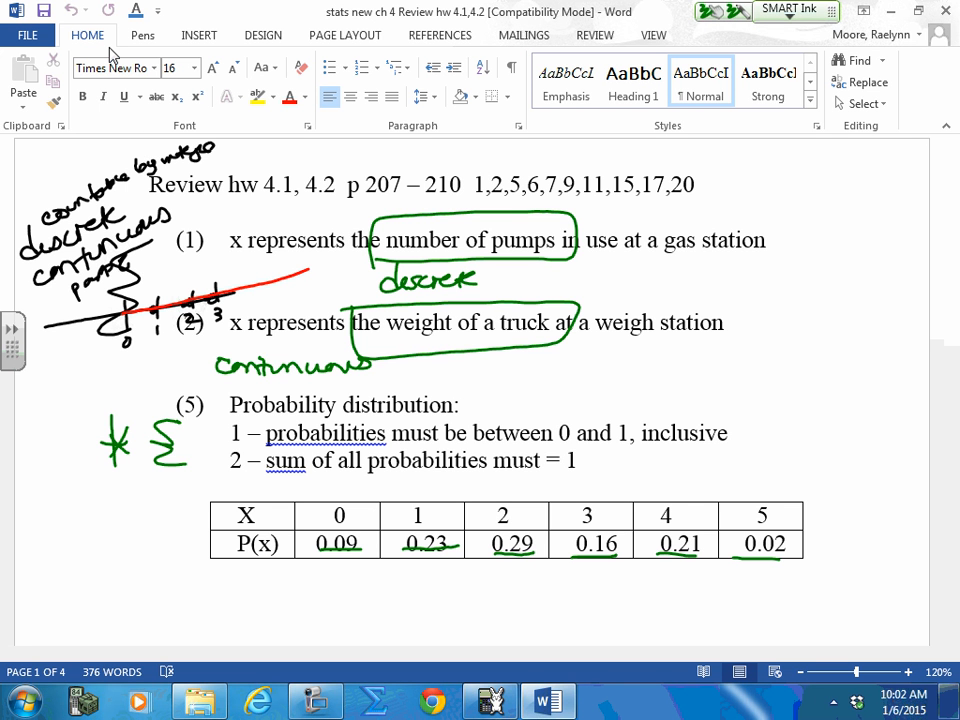
left_click_drag(216, 428, 230, 418)
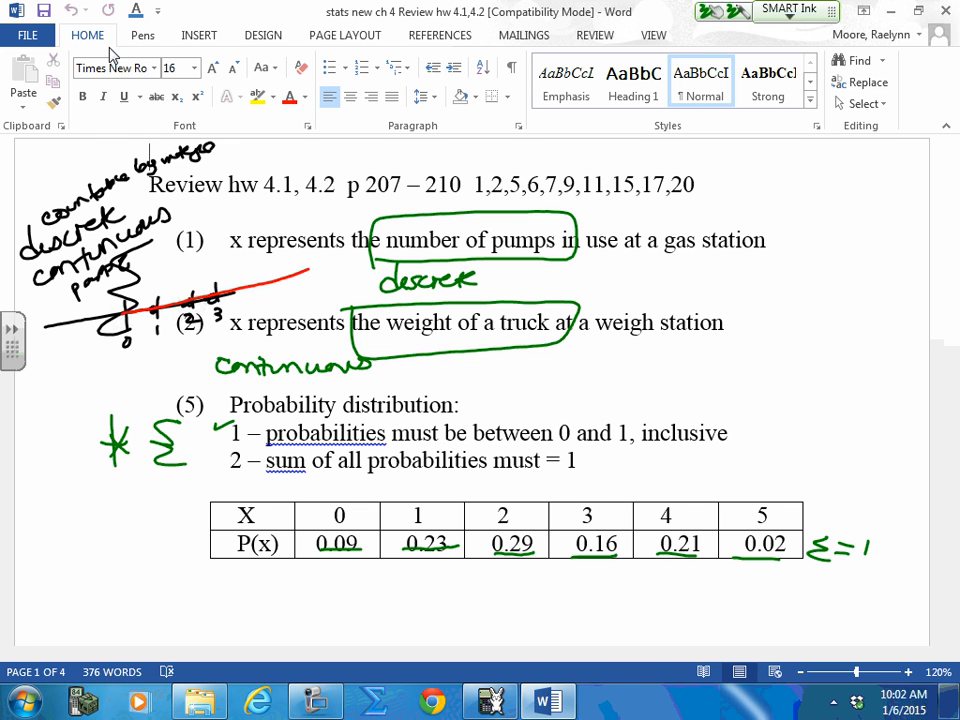
left_click_drag(476, 576, 530, 600)
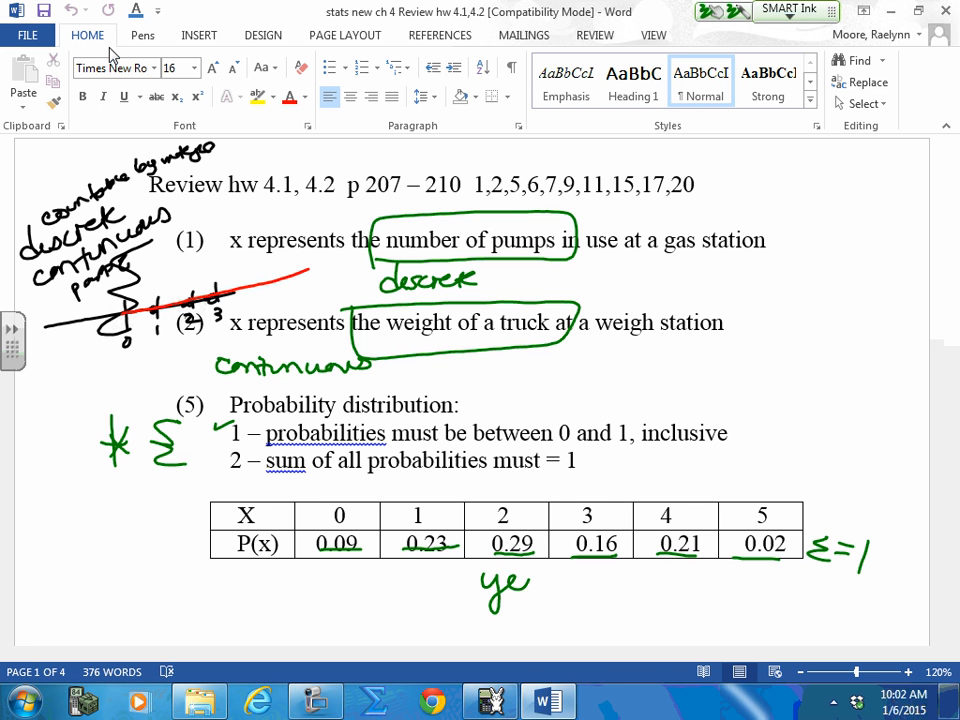
left_click_drag(500, 584, 530, 590)
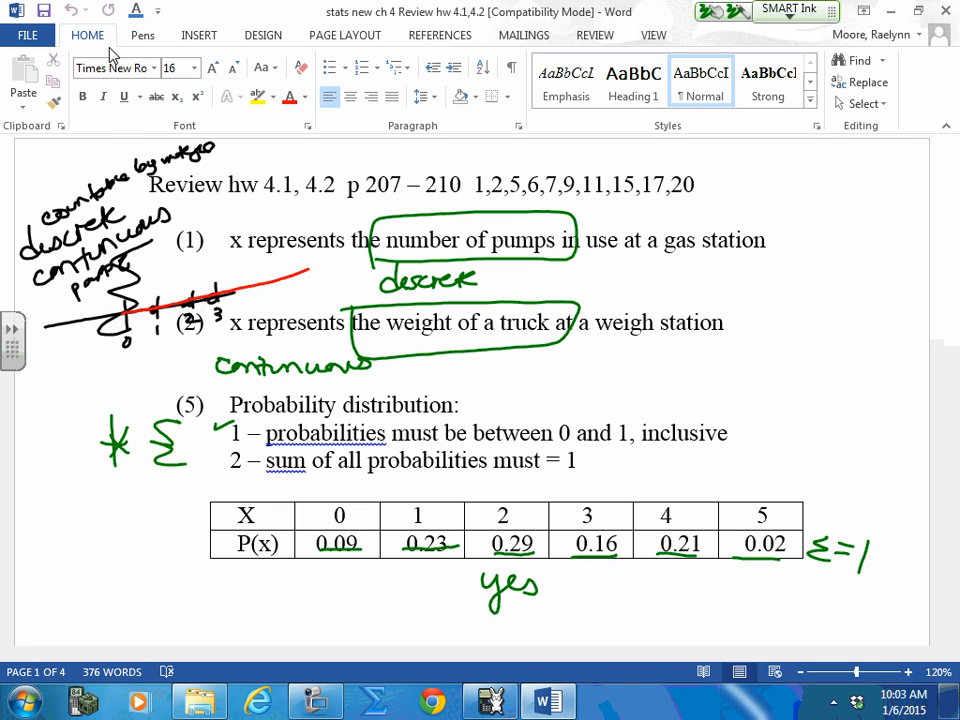
left_click_drag(310, 544, 364, 544)
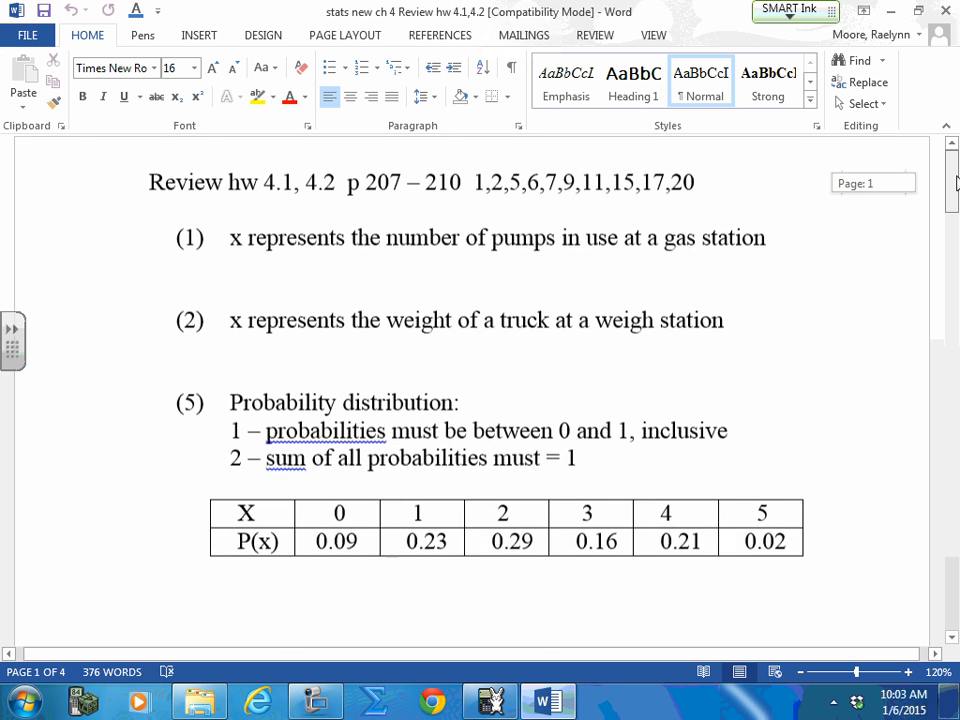
- Circle the 27/20 entry in problem 6's table and cross it out as an impossible probability
scroll("down", 3)
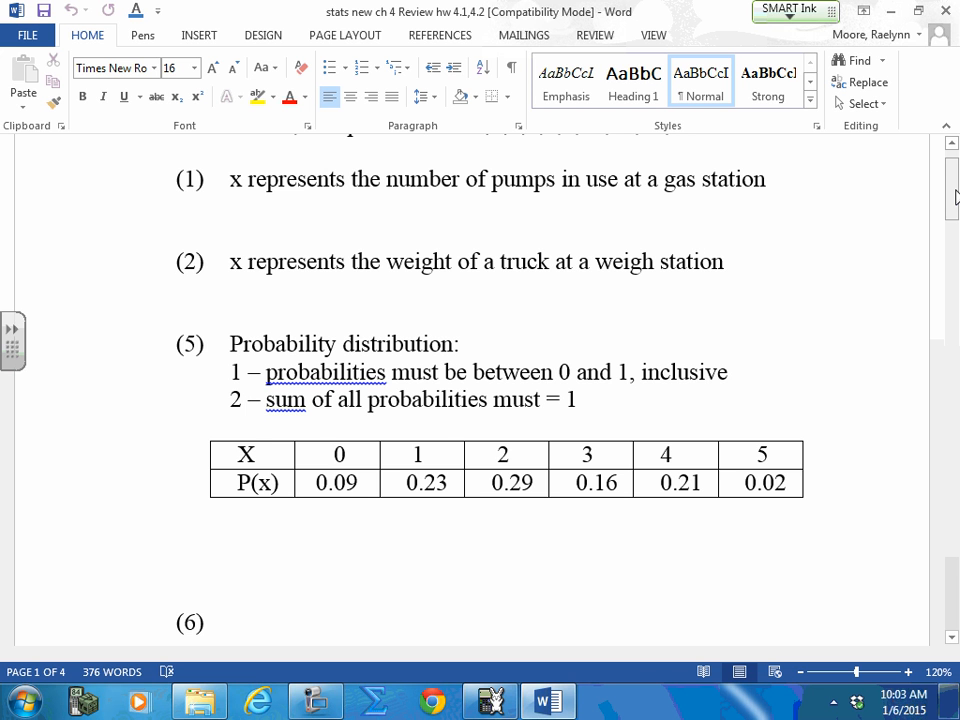
scroll("down", 3)
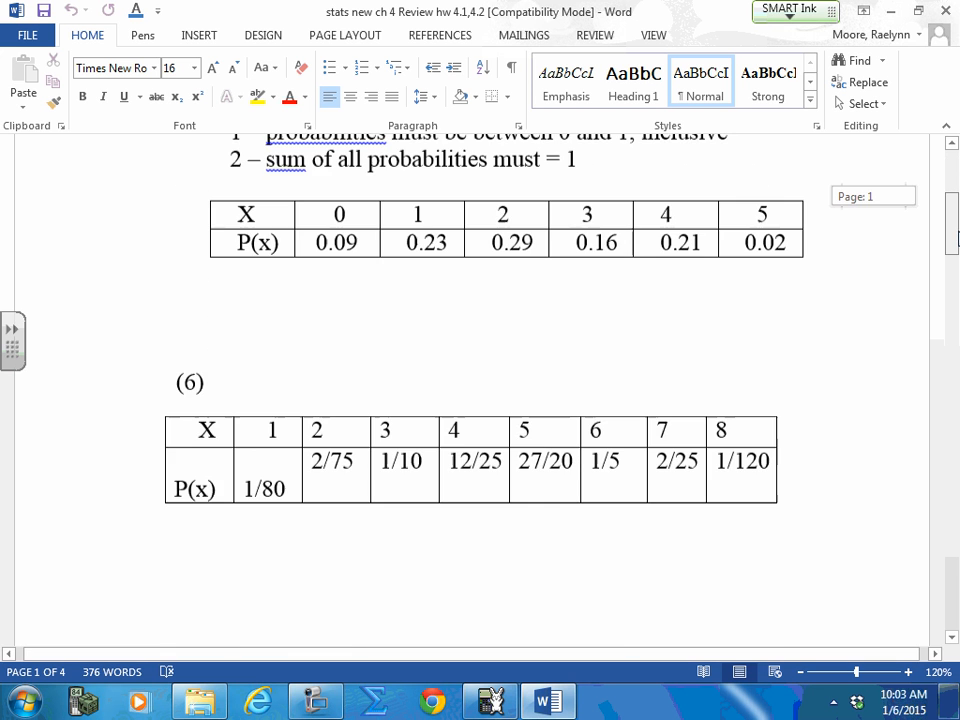
scroll("down", 3)
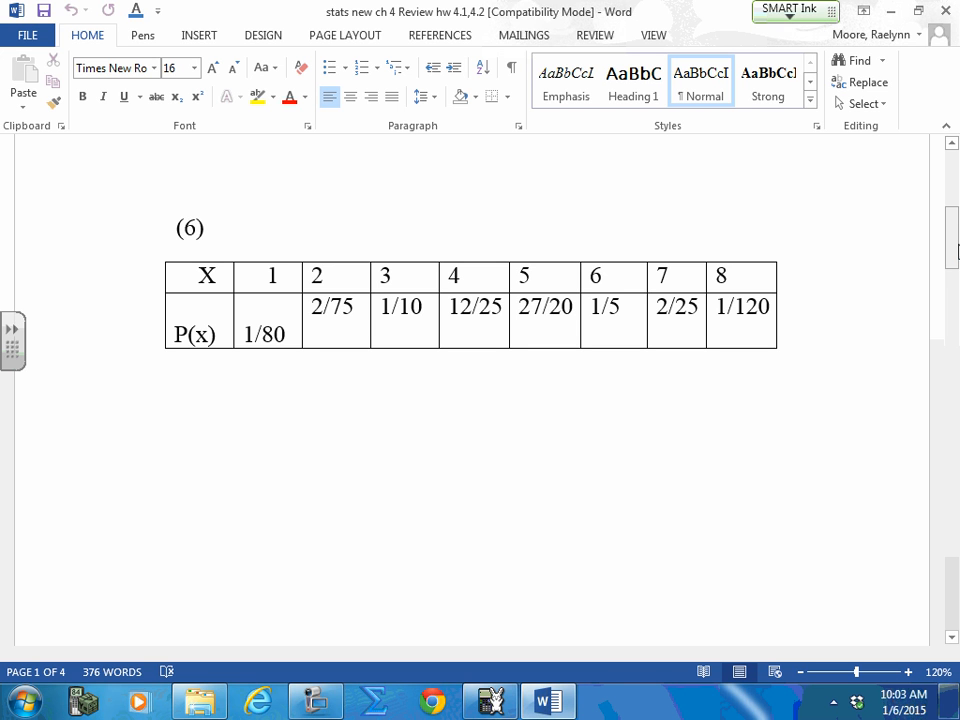
left_click_drag(518, 328, 560, 324)
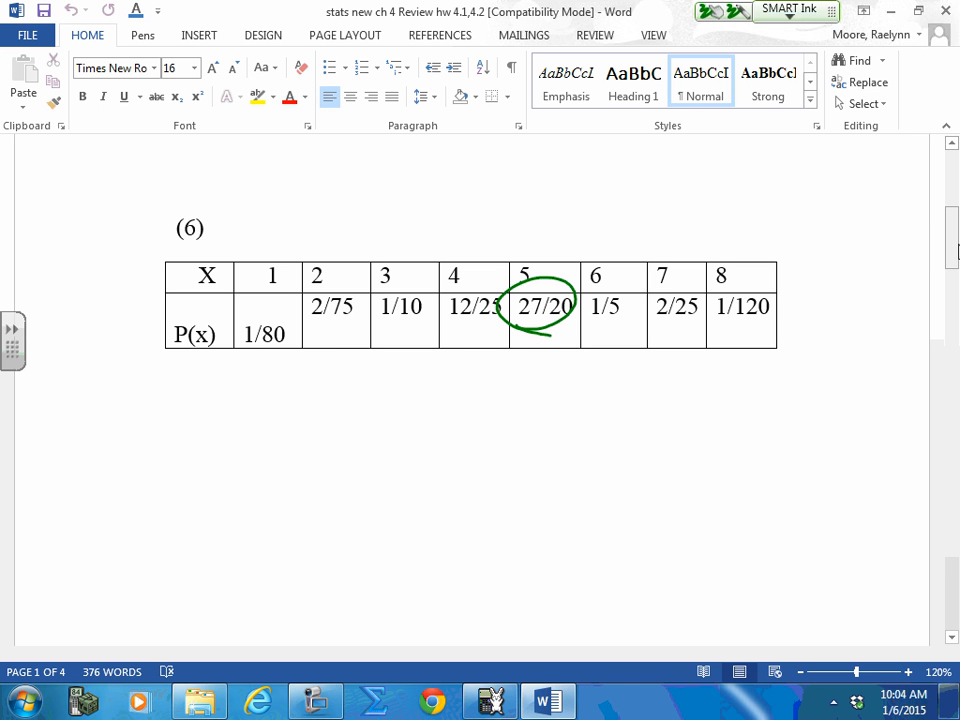
left_click_drag(540, 340, 540, 376)
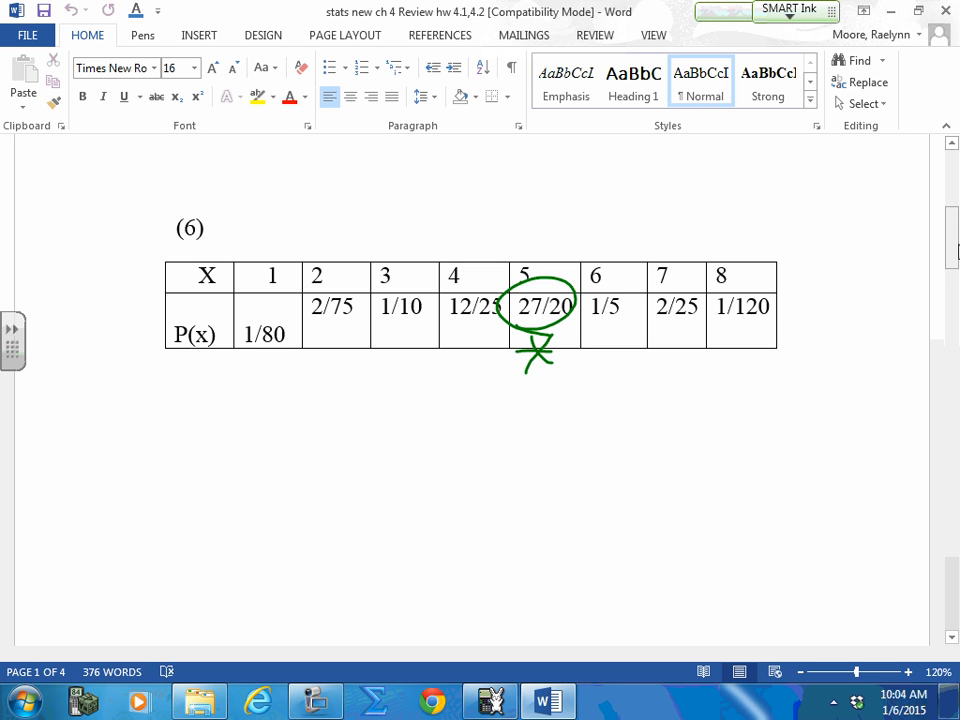
left_click_drag(244, 370, 300, 384)
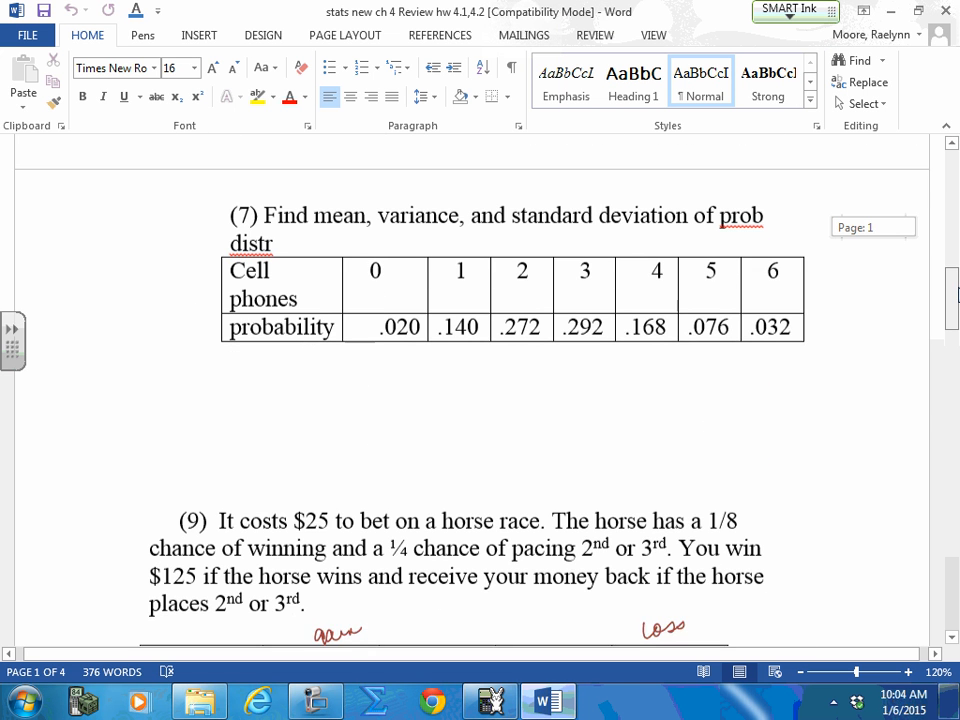
- Sketch x/y axes to the left of problem 7's table
scroll("down", 3)
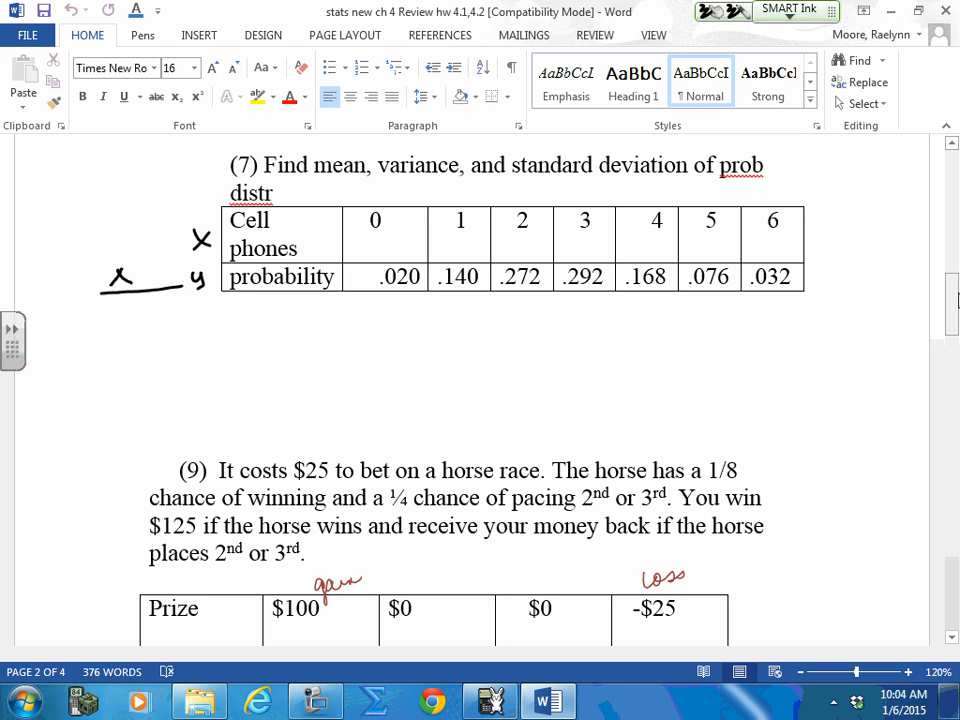
left_click_drag(140, 280, 140, 400)
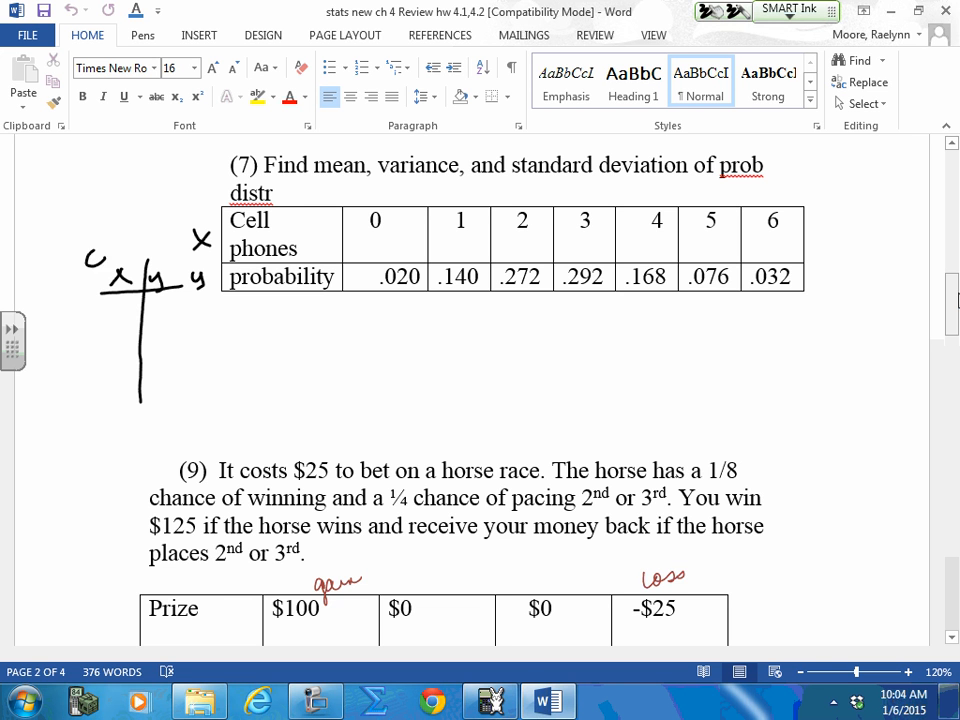
- Write an X | P(x) table listing values 0–6 with probabilities .020 through .032
left_click_drag(84, 250, 176, 250)
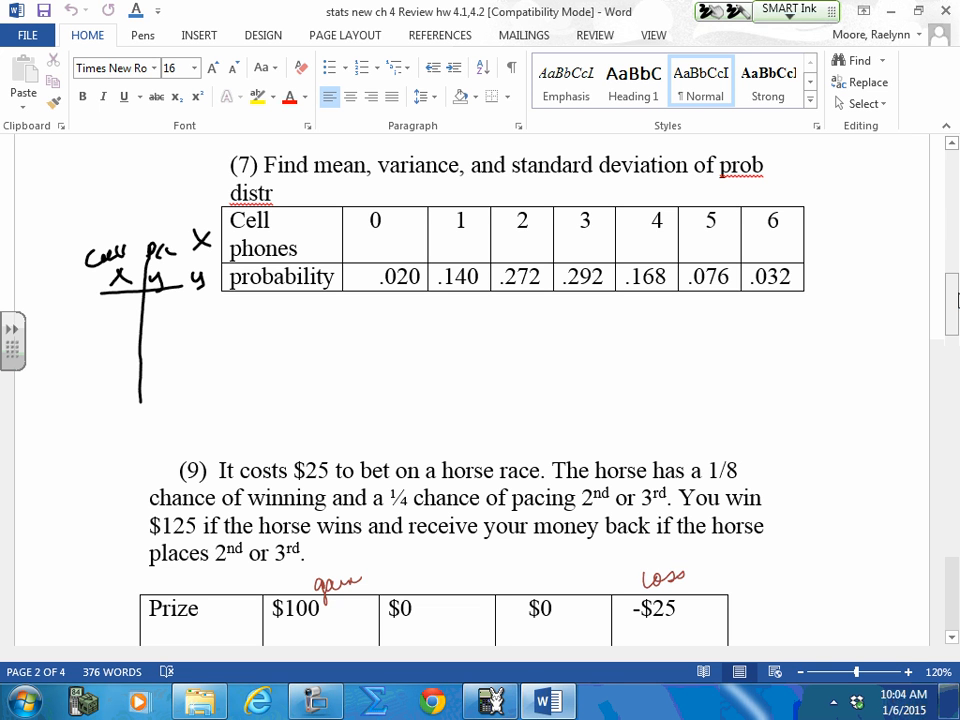
left_click_drag(156, 240, 180, 260)
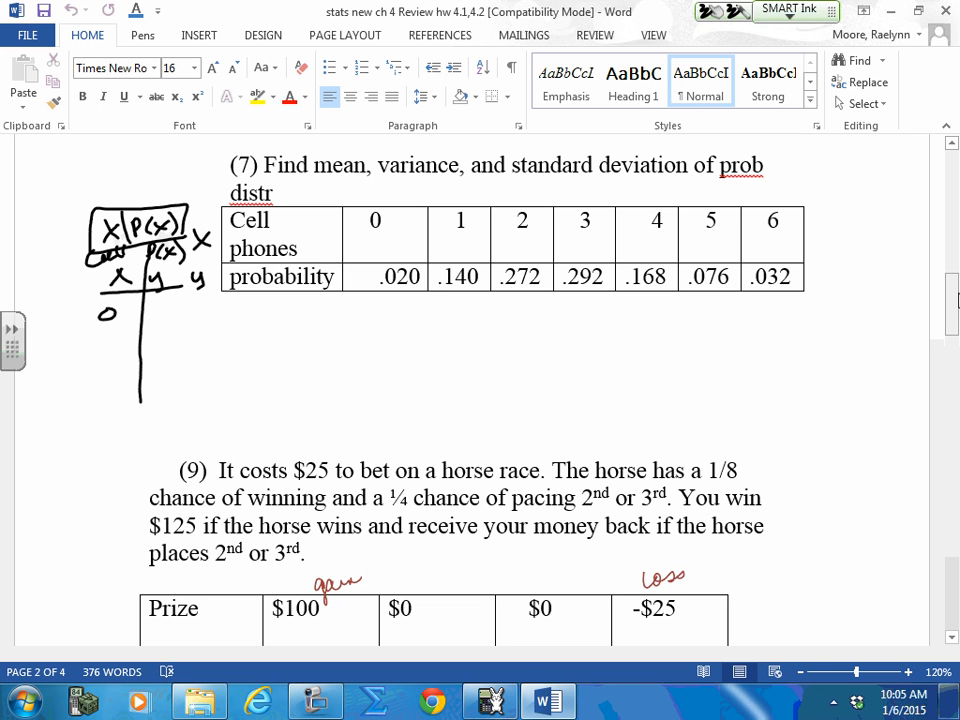
left_click_drag(108, 330, 108, 400)
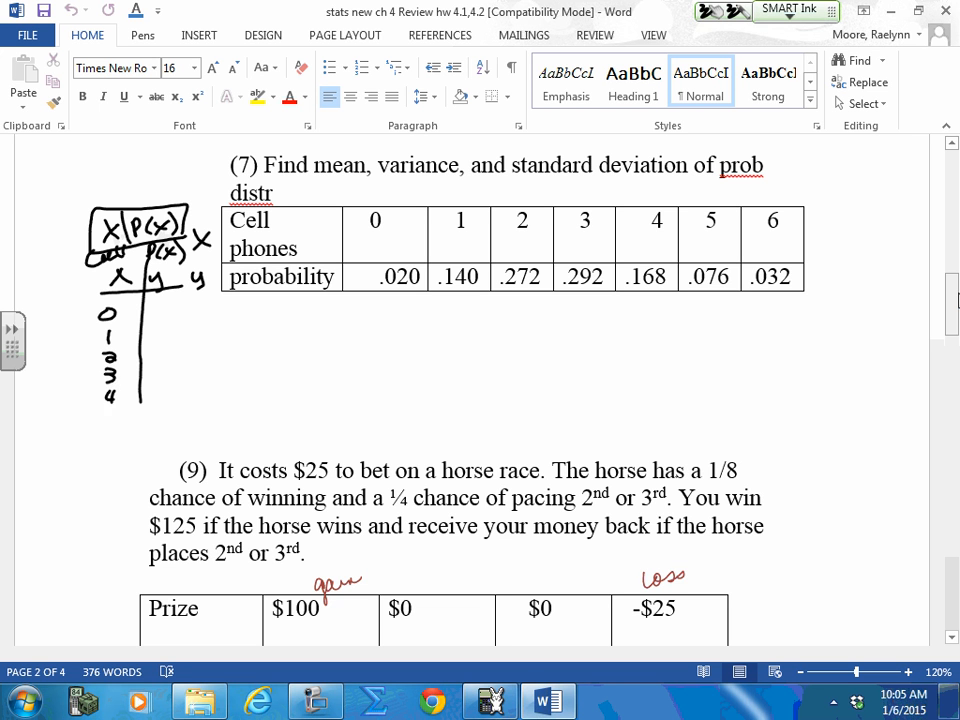
left_click_drag(116, 410, 120, 440)
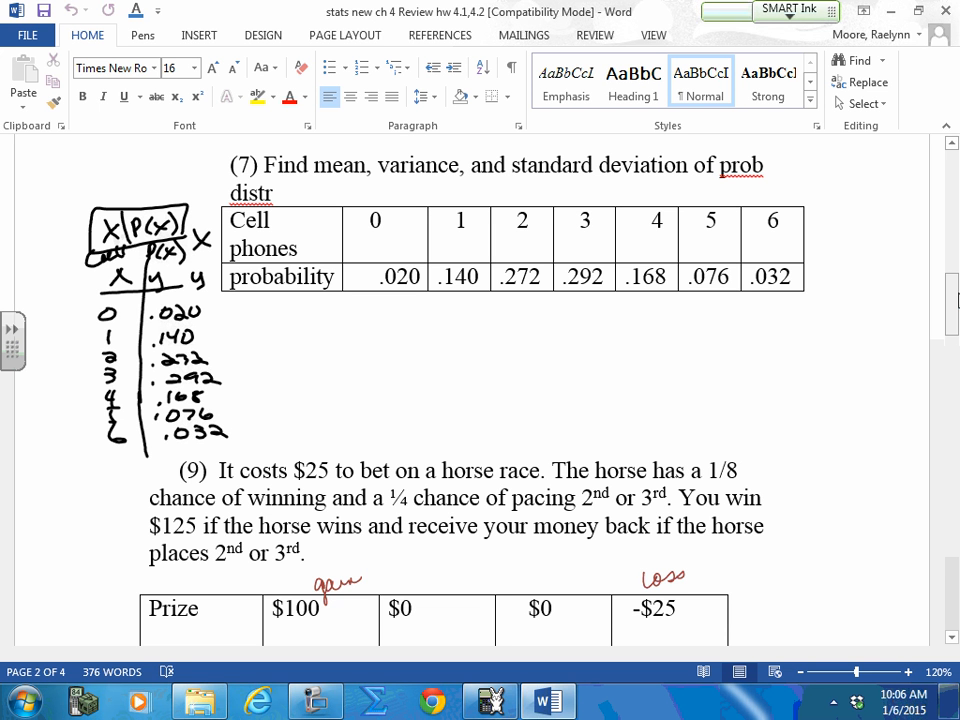
- Write the red formulas μ=np, σ²=npq and σ=√σ² beside problem 7
left_click_drag(544, 344, 600, 344)
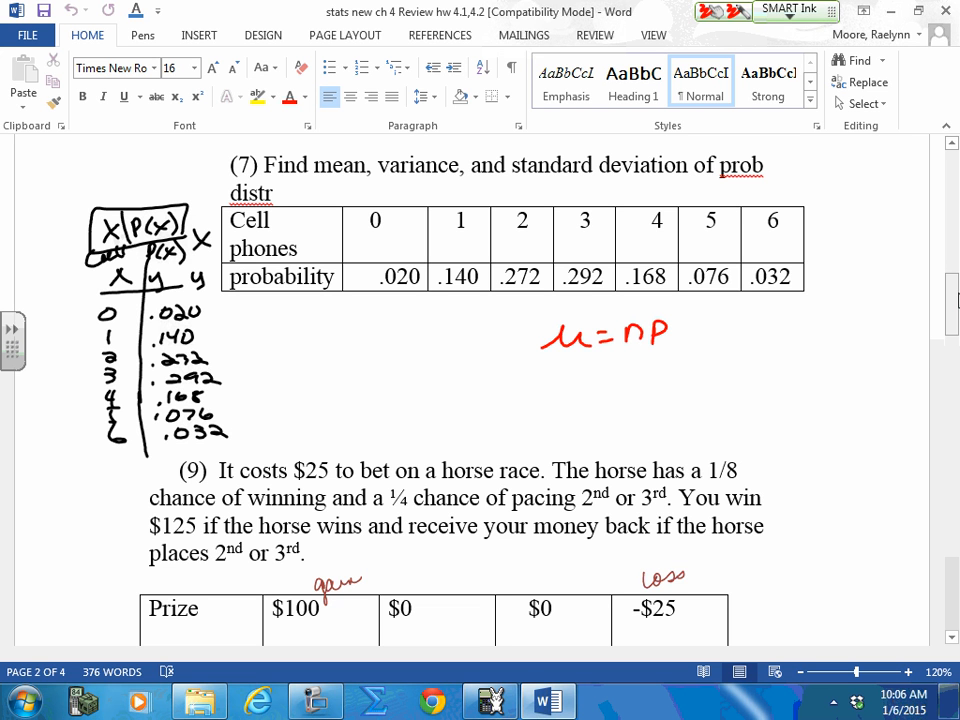
left_click_drag(700, 330, 784, 330)
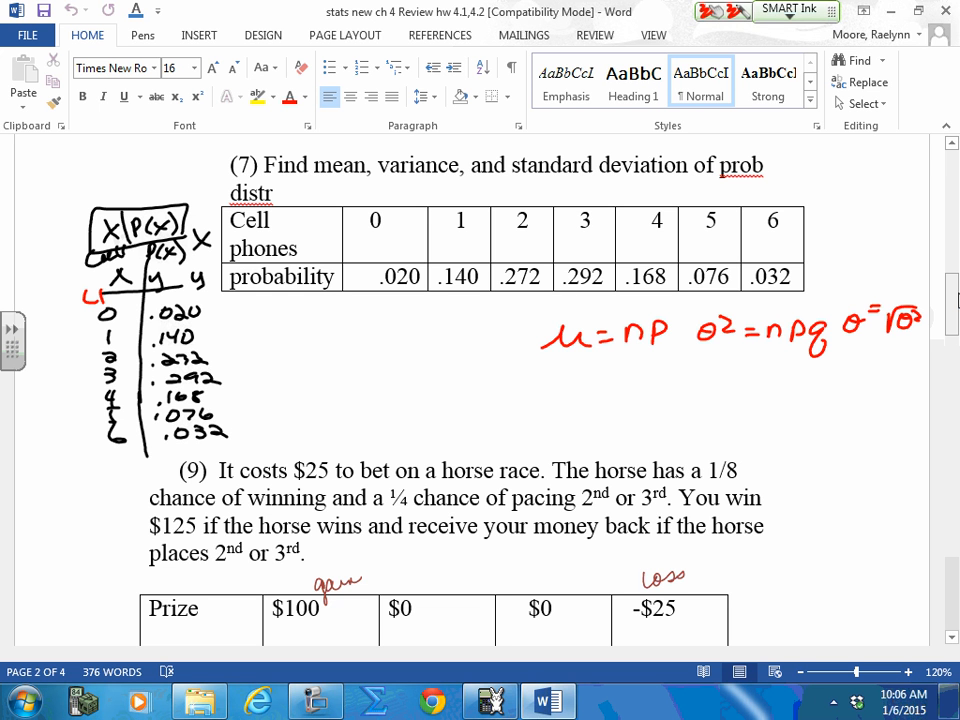
- Add the calculator note '1 var stat L1, L2' with an 'x̄ =' line below
left_click_drag(268, 356, 276, 384)
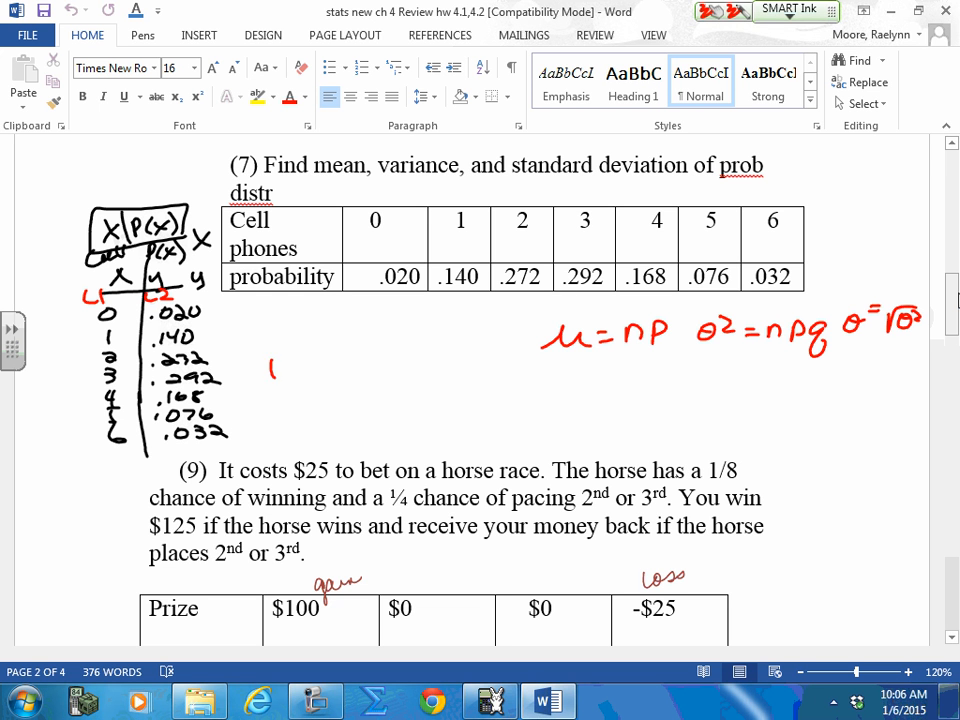
left_click_drag(290, 368, 360, 368)
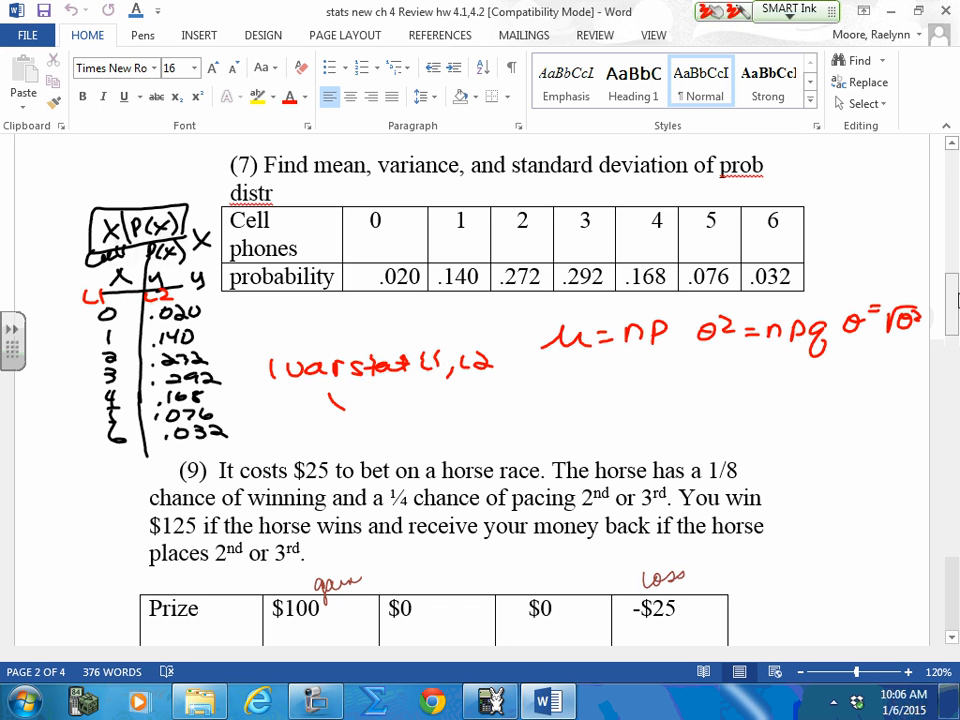
left_click_drag(330, 400, 370, 400)
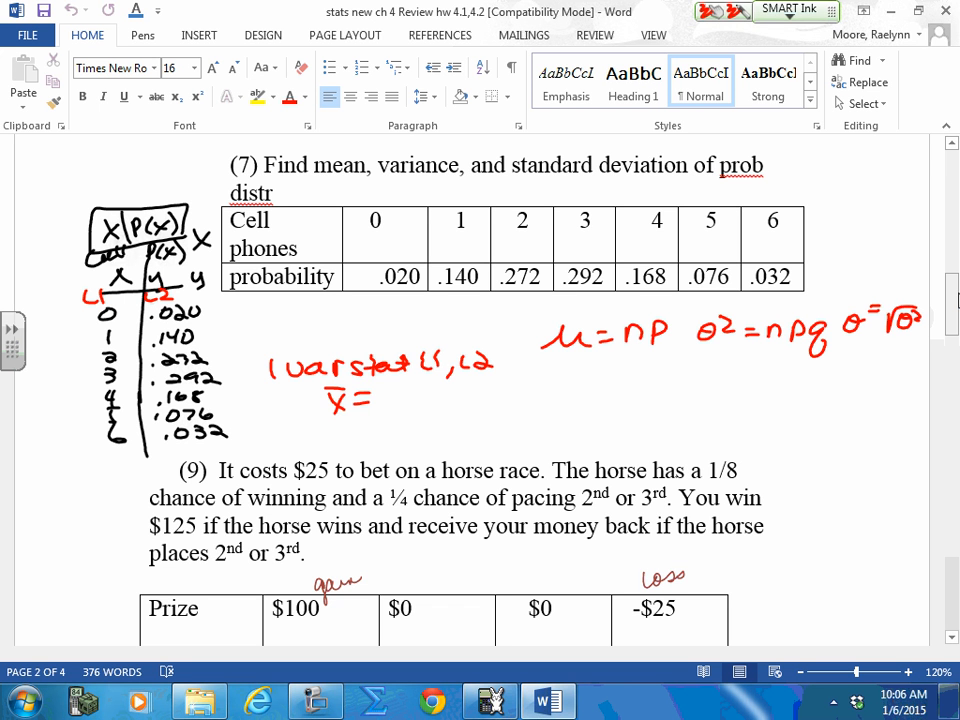
- Write Σ=1, a 'σx =' line, and Σ(x−x̄)²/n and Σ(x−x̄)²/(n−1)
left_click_drag(810, 270, 824, 284)
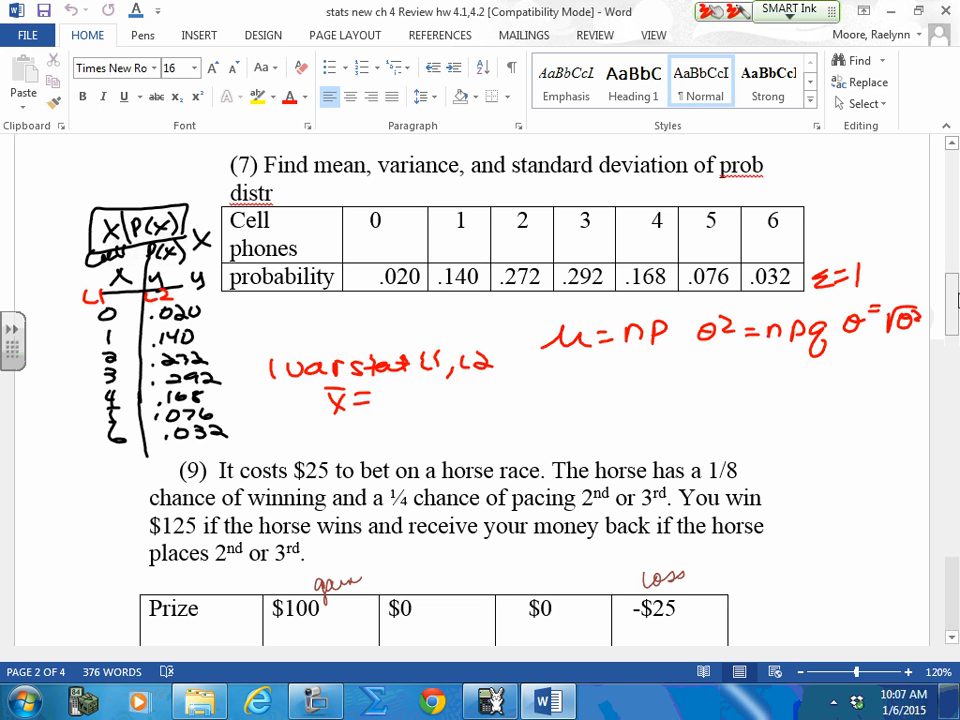
left_click_drag(676, 396, 700, 384)
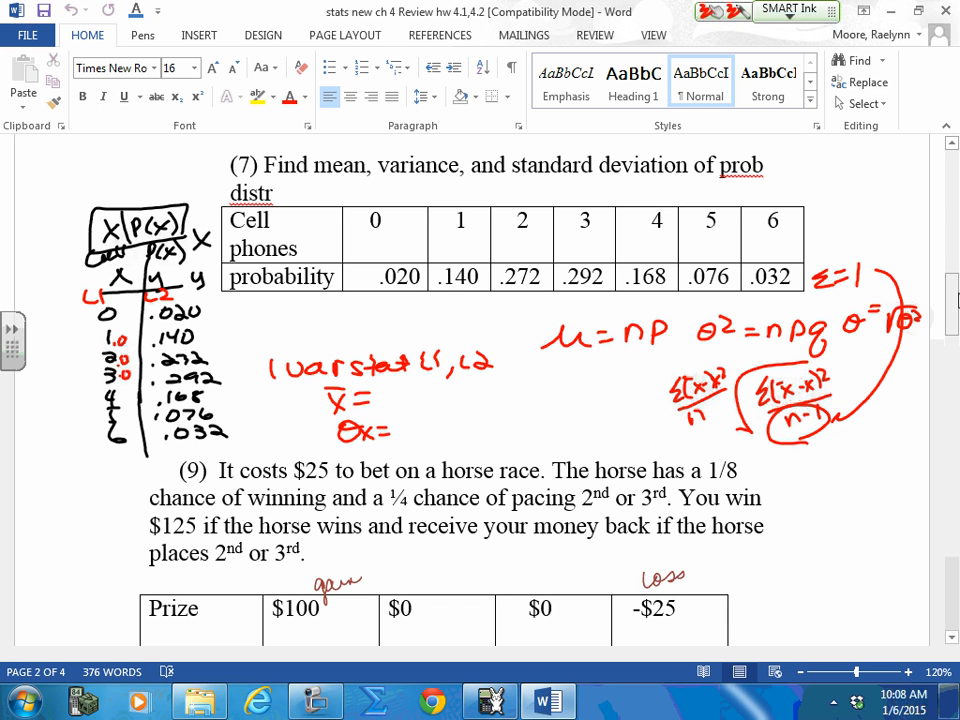
- Fill in the mean as x̄ = 2.8 and circle the Cell phones values row
type("2.8")
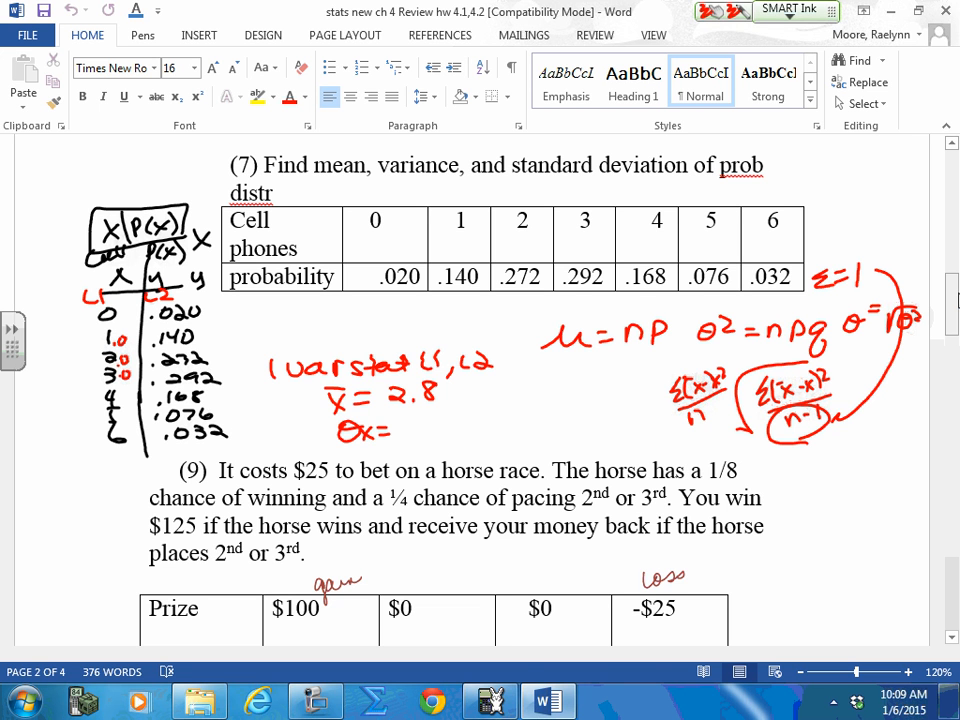
left_click_drag(310, 200, 800, 250)
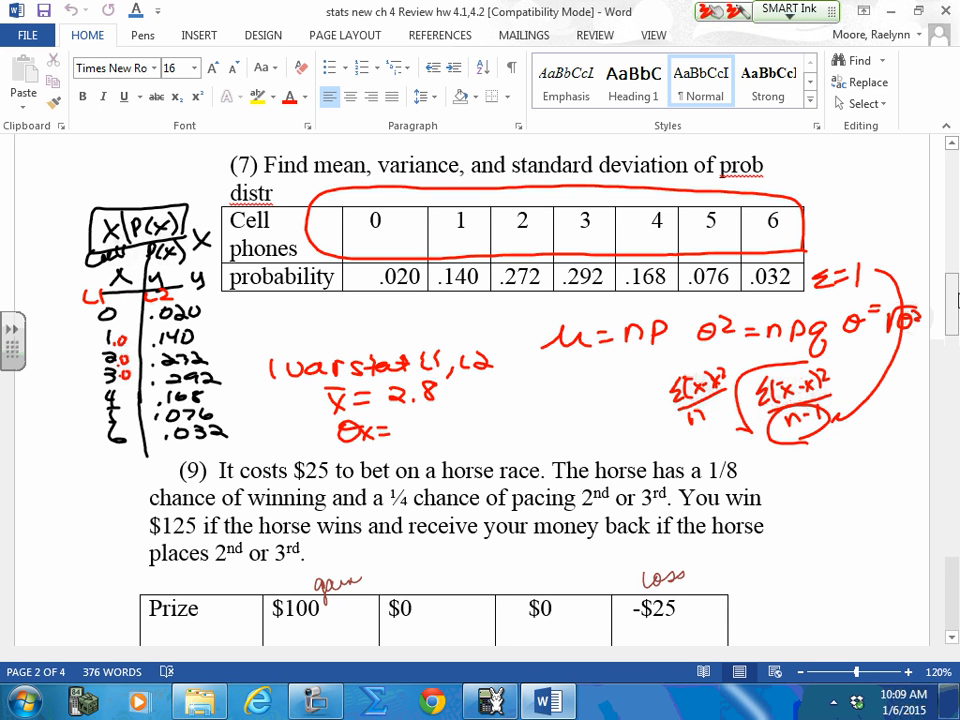
- Note σx ≈ 1.3 with 'Sx = sample' and 'var → stats σx² = 1.7' above
left_click_drag(536, 414, 550, 436)
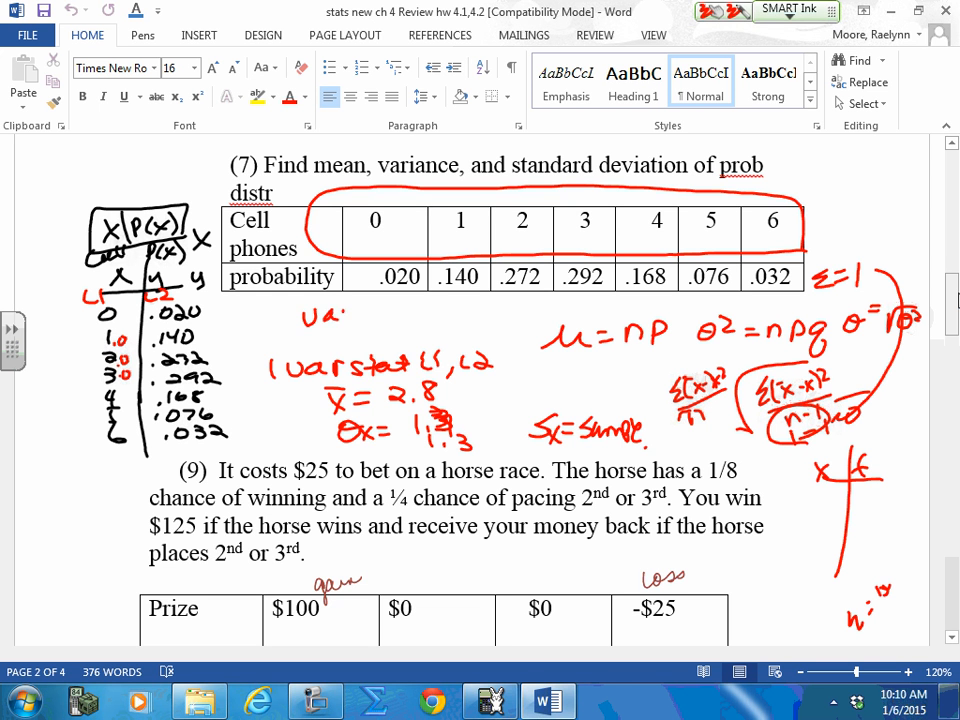
left_click_drag(330, 316, 424, 316)
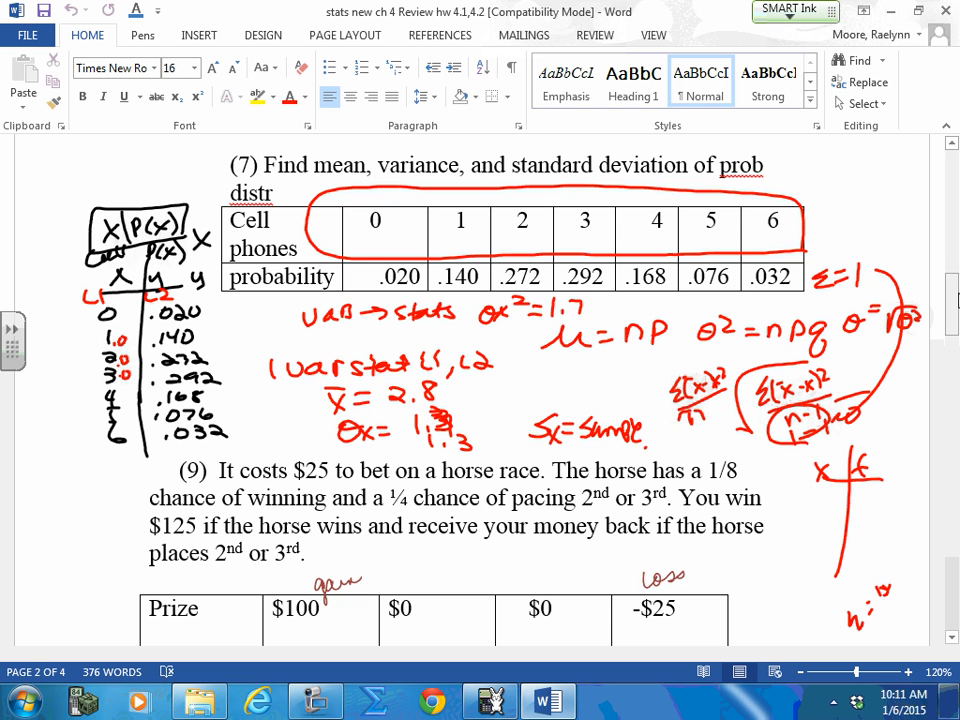
left_click(790, 8)
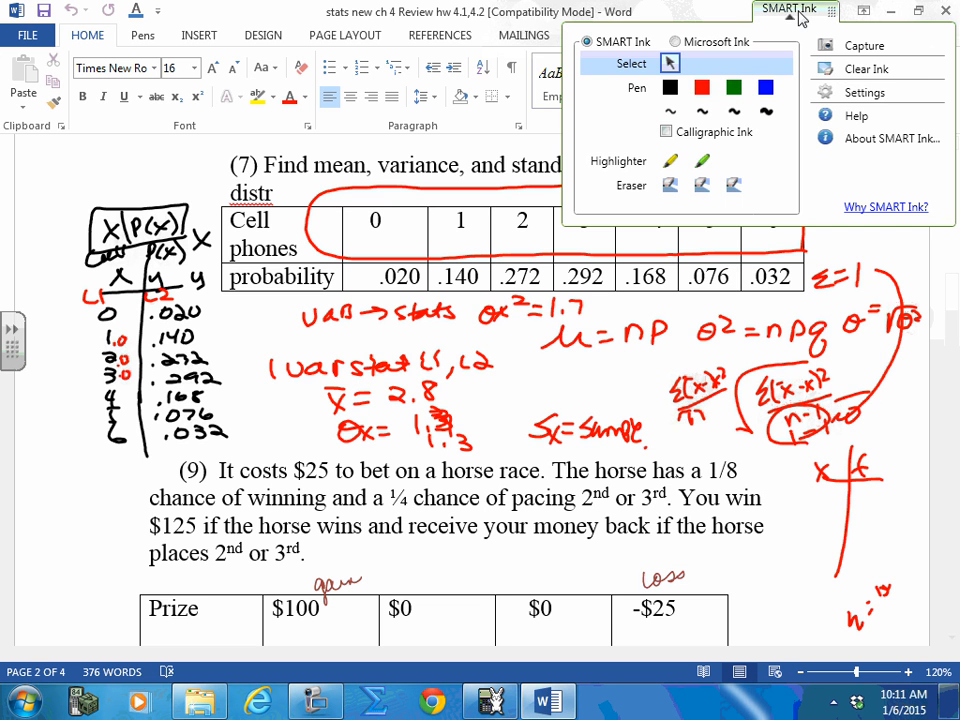
- Handwrite the 'expected value' note above problem 9
scroll("down", 3)
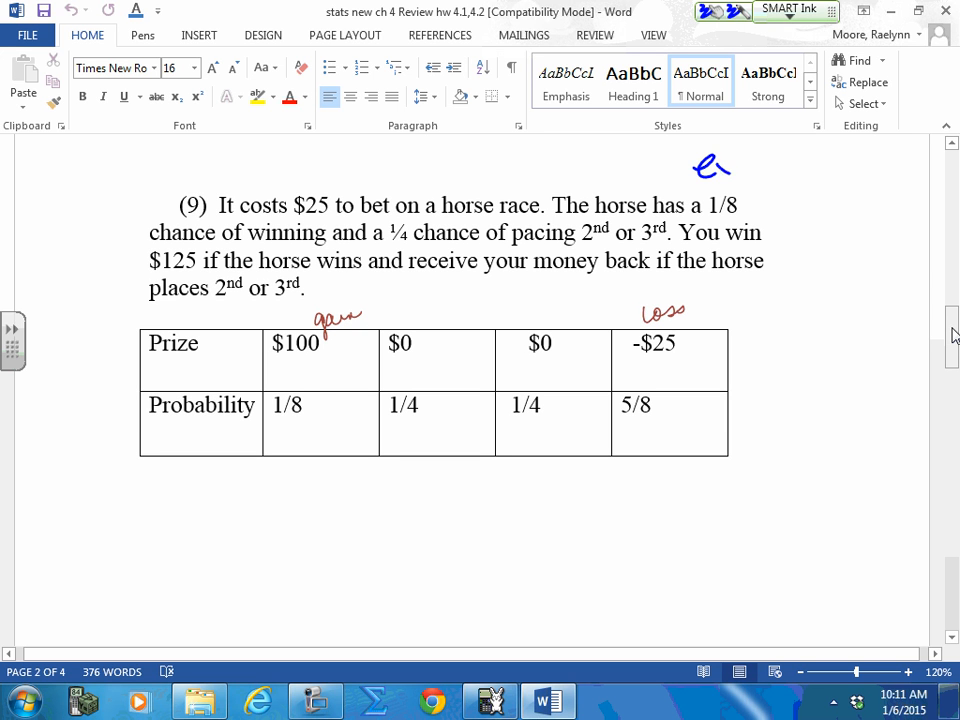
left_click_drag(690, 164, 796, 164)
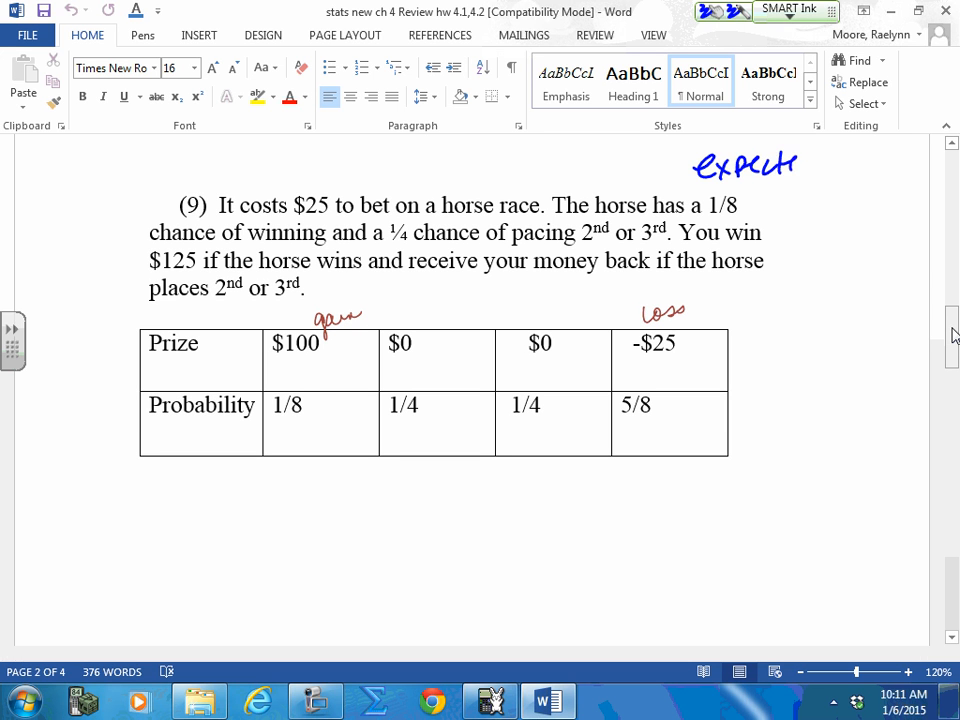
left_click_drag(810, 156, 860, 196)
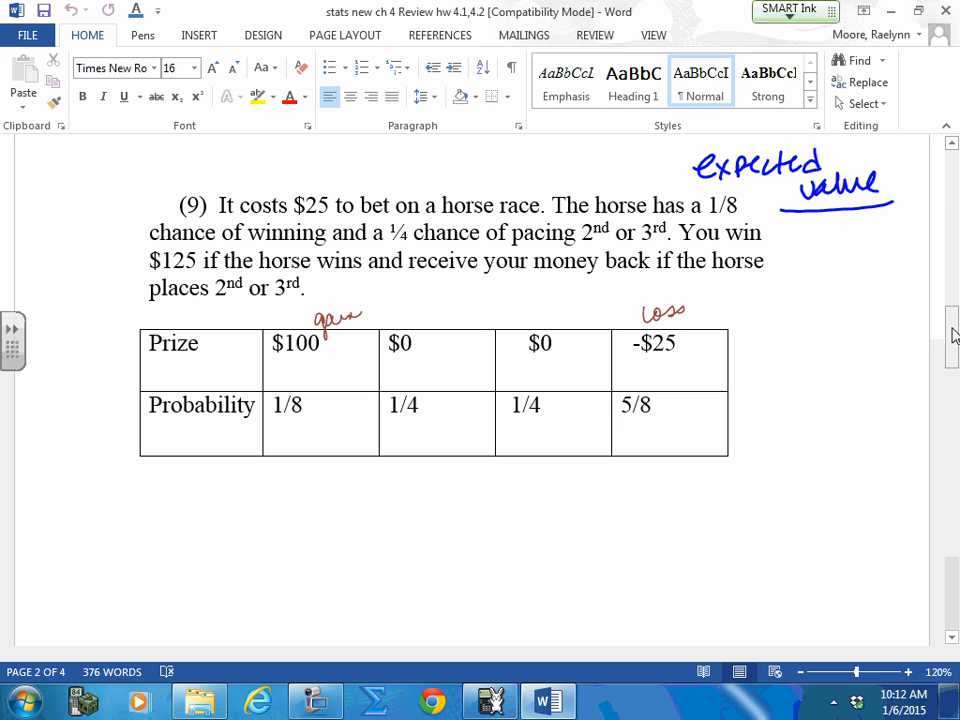
- Ink $25 over the 2nd/3rd place columns, label 1st–3rd, circle the 1/4 cells and loss, underline 1/8
left_click_drag(404, 422, 538, 430)
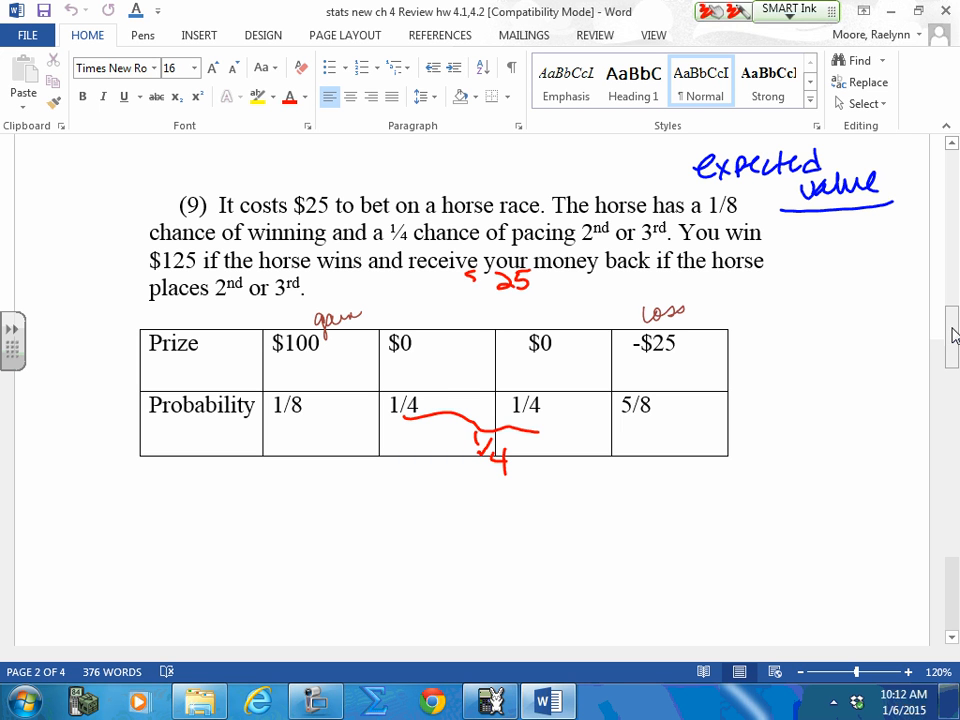
left_click_drag(384, 414, 430, 400)
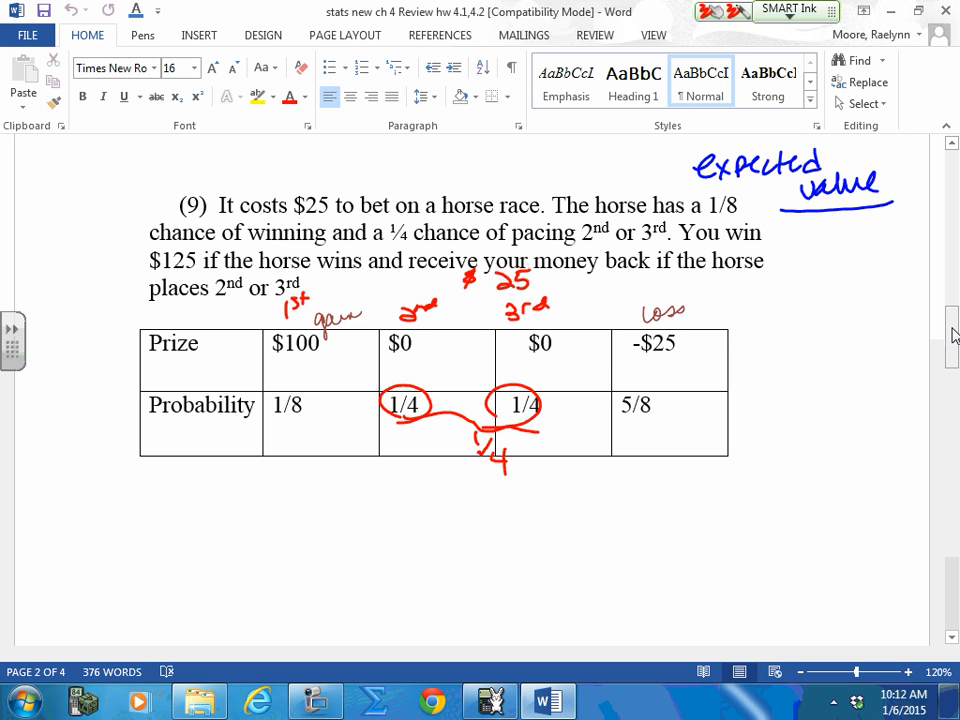
left_click_drag(636, 304, 690, 320)
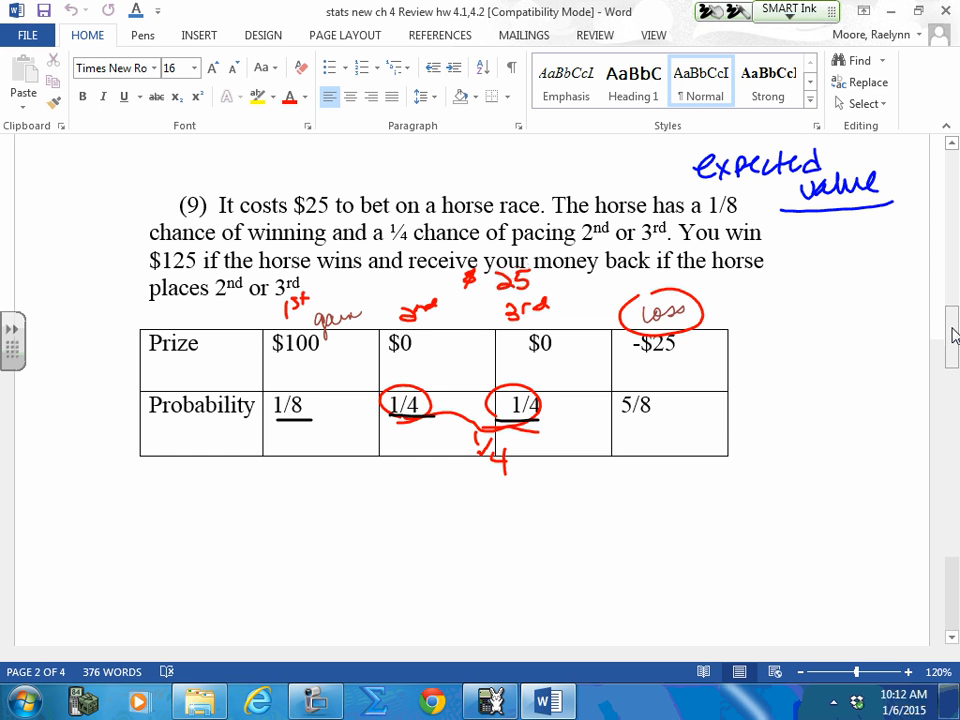
- Ink 'Σ = 1' beside the table and circle the 5/8 loss probability
left_click_drag(720, 430, 784, 440)
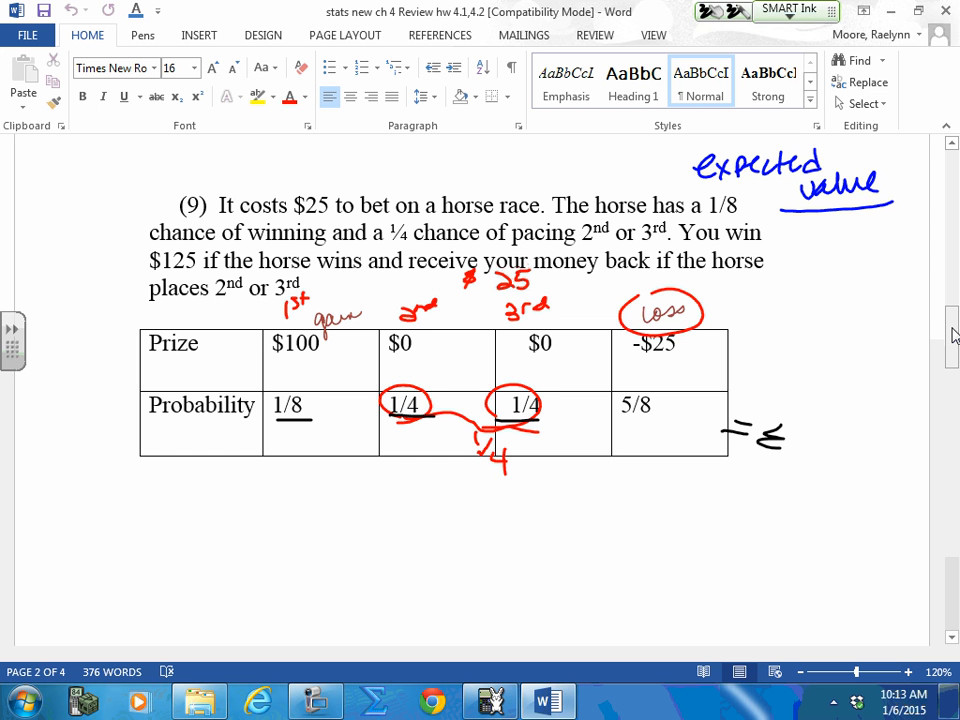
left_click_drag(760, 436, 820, 436)
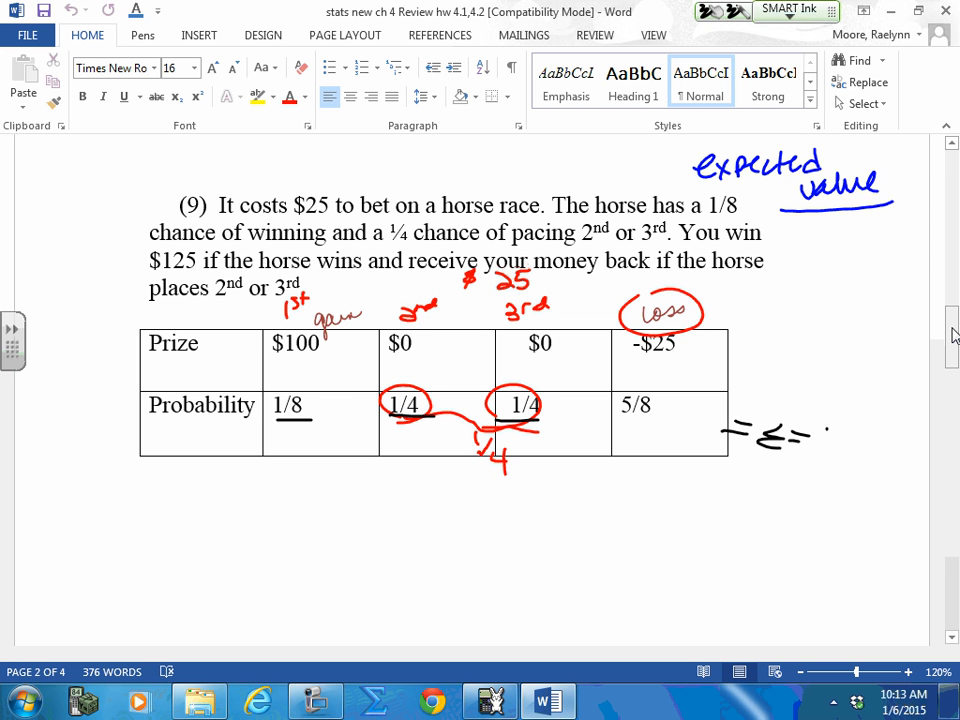
left_click_drag(820, 424, 818, 460)
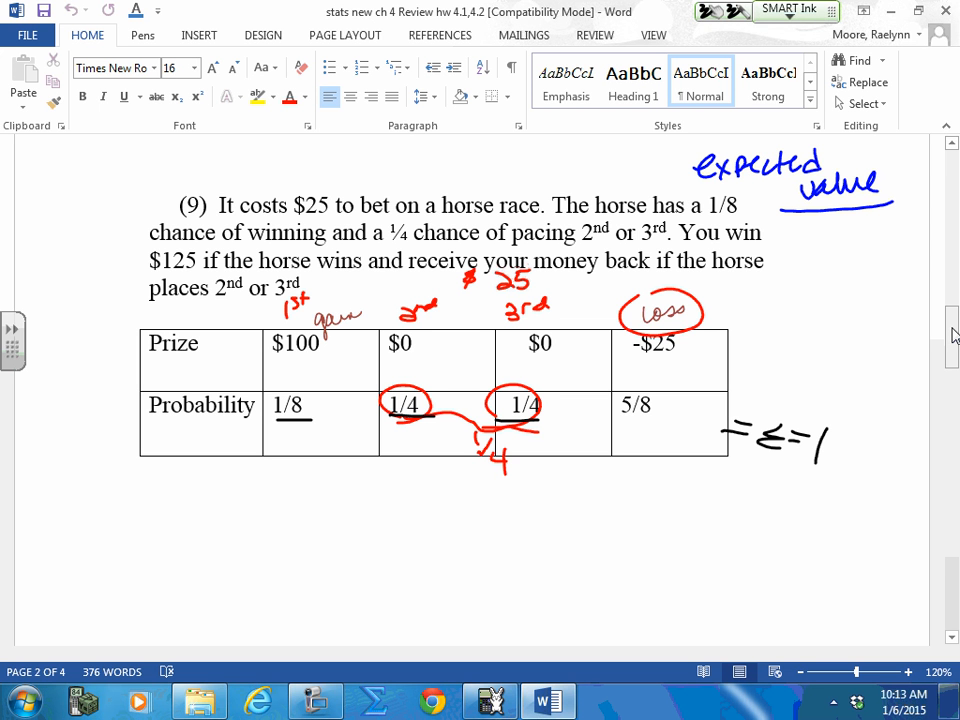
left_click_drag(610, 390, 664, 420)
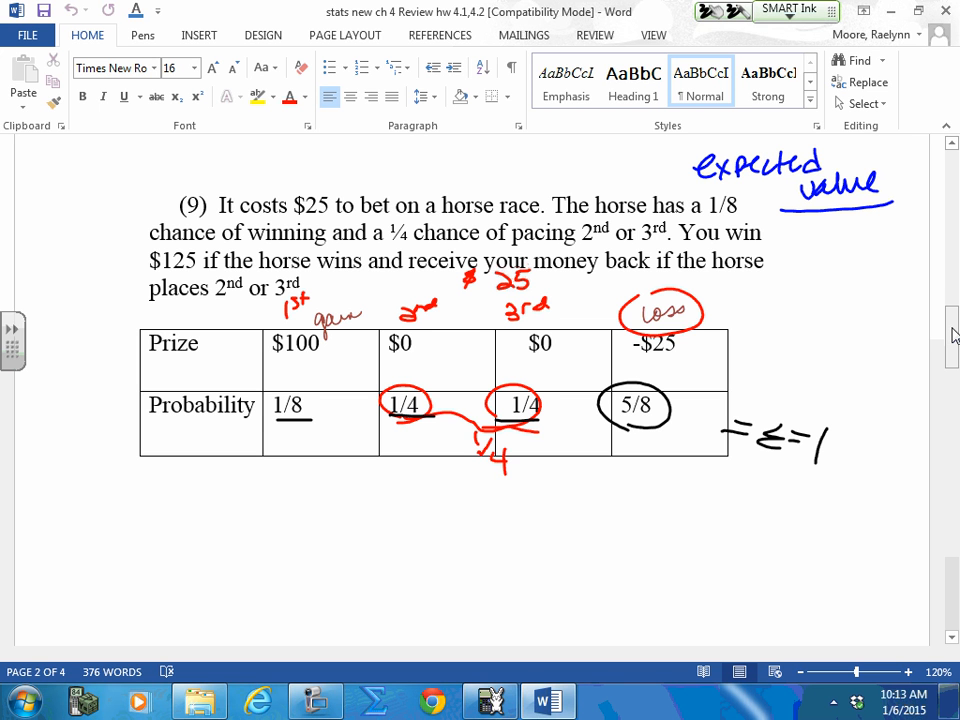
- Label the Prize row 'net gain' with an arrow and mark the Prize and Probability rows
left_click_drag(100, 370, 160, 368)
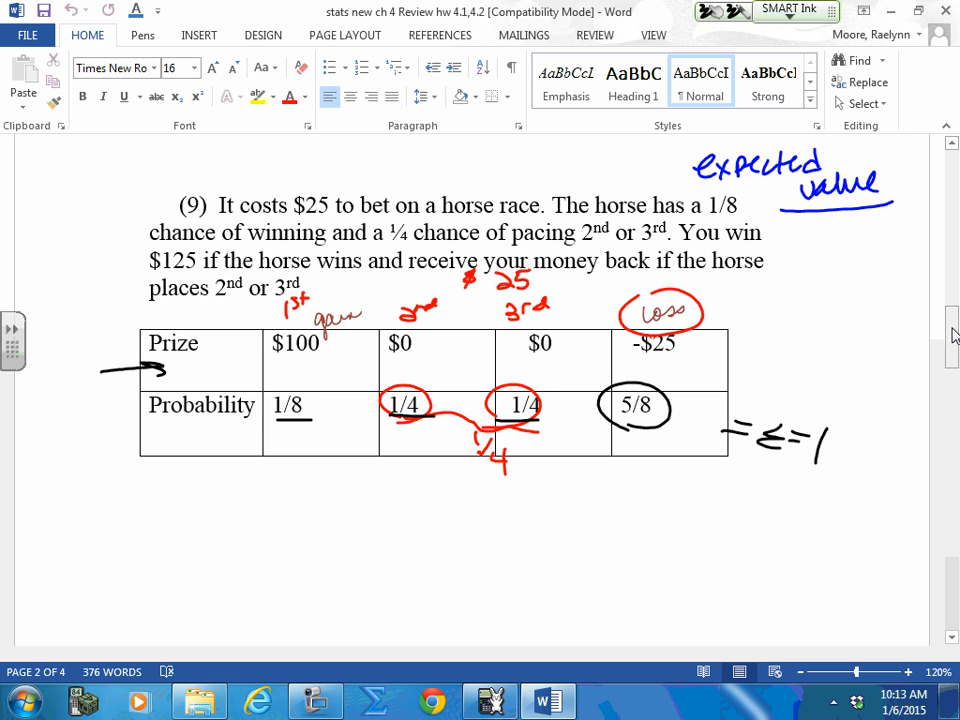
left_click_drag(80, 336, 136, 340)
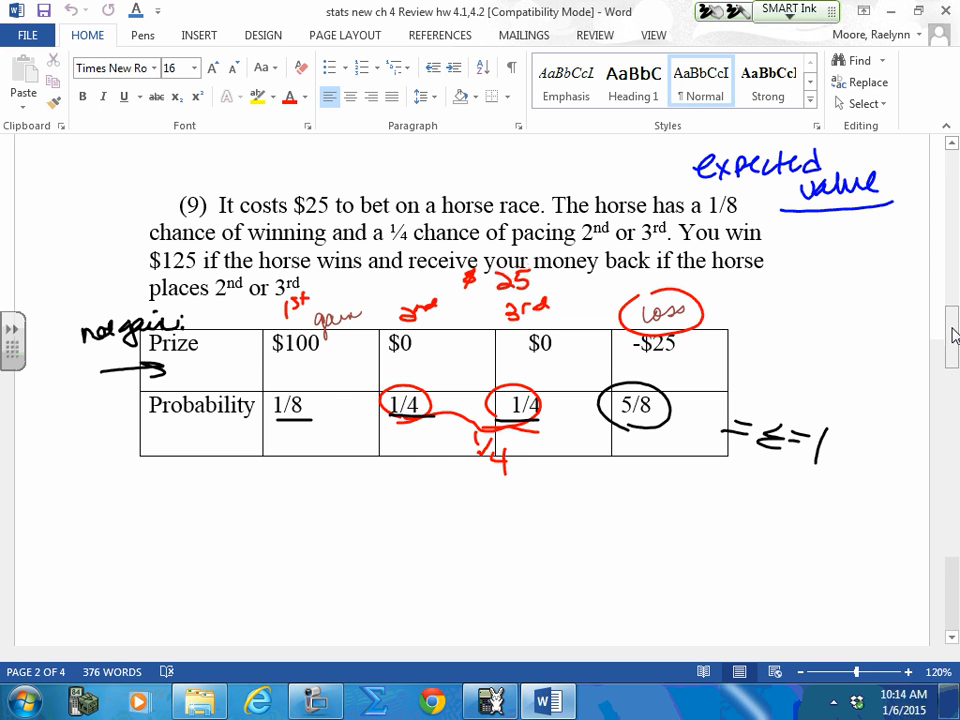
left_click_drag(90, 424, 130, 424)
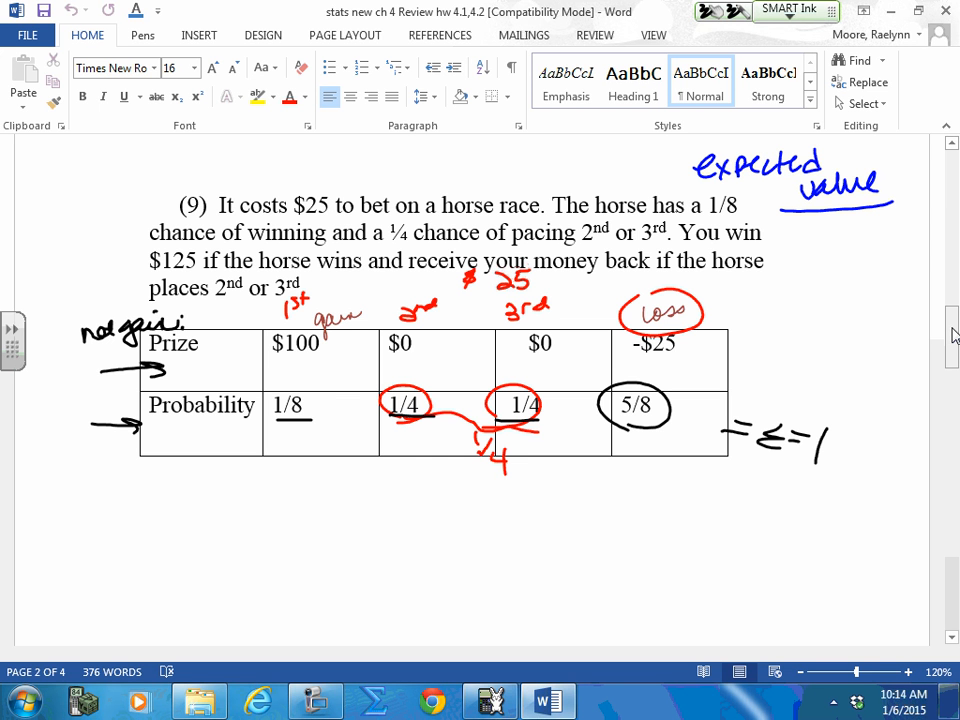
- Write 100(1/8)+0(1/4)+0(1/4)−25(5/8) under the table, then erase the expected-value ink
left_click_drag(224, 490, 310, 486)
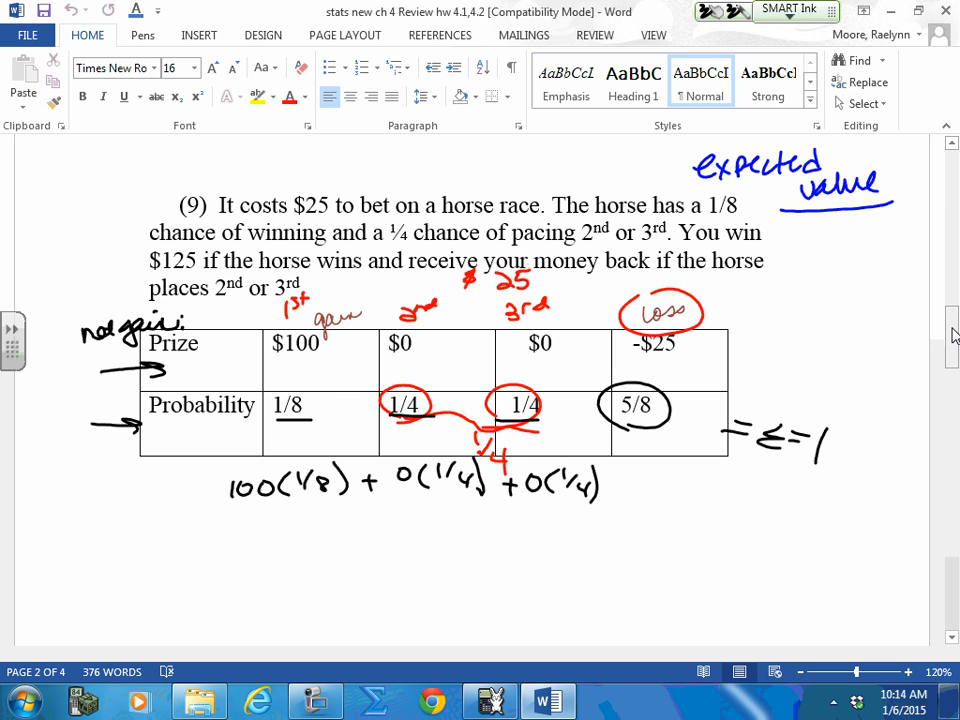
left_click_drag(610, 486, 676, 486)
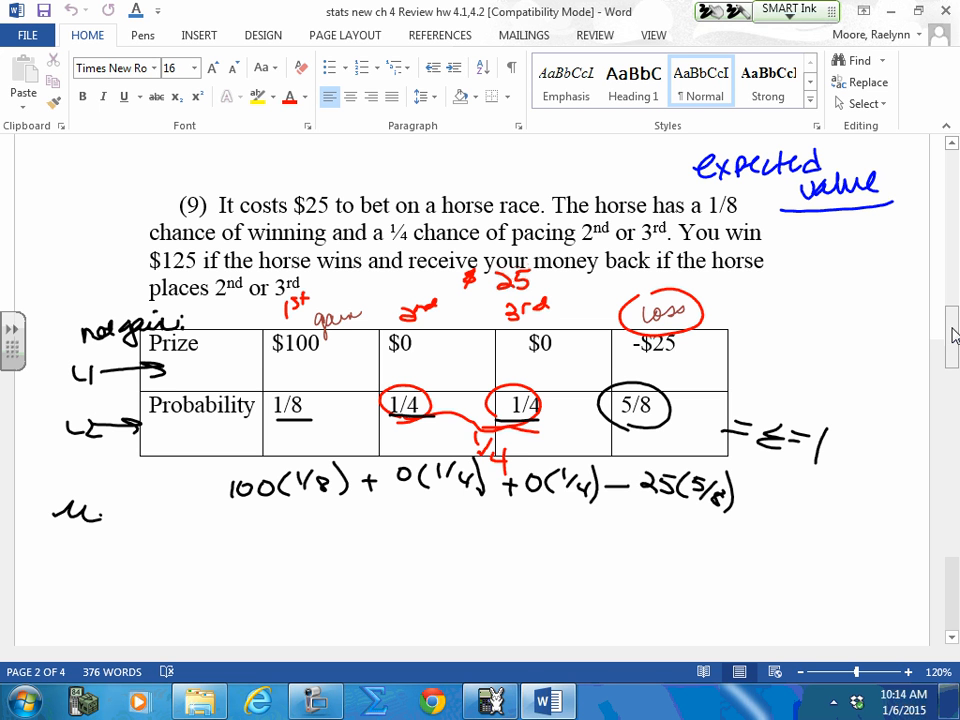
left_click_drag(100, 516, 184, 520)
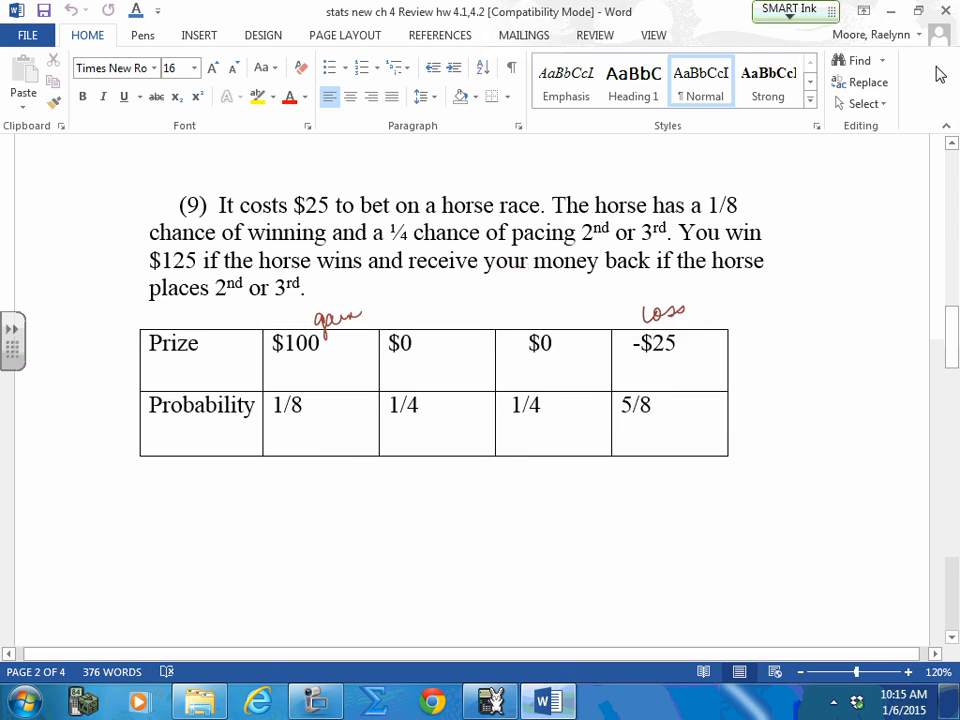
- Head problem 11 'binomial dist' and ink condition 1: two outcomes
scroll("down", 3)
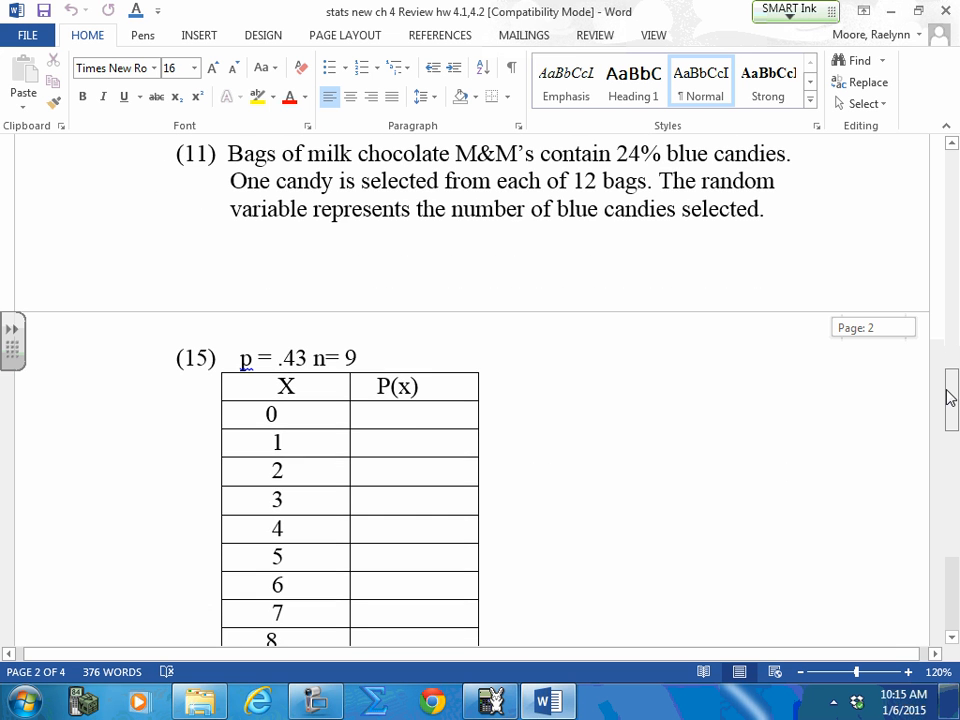
scroll("down", 3)
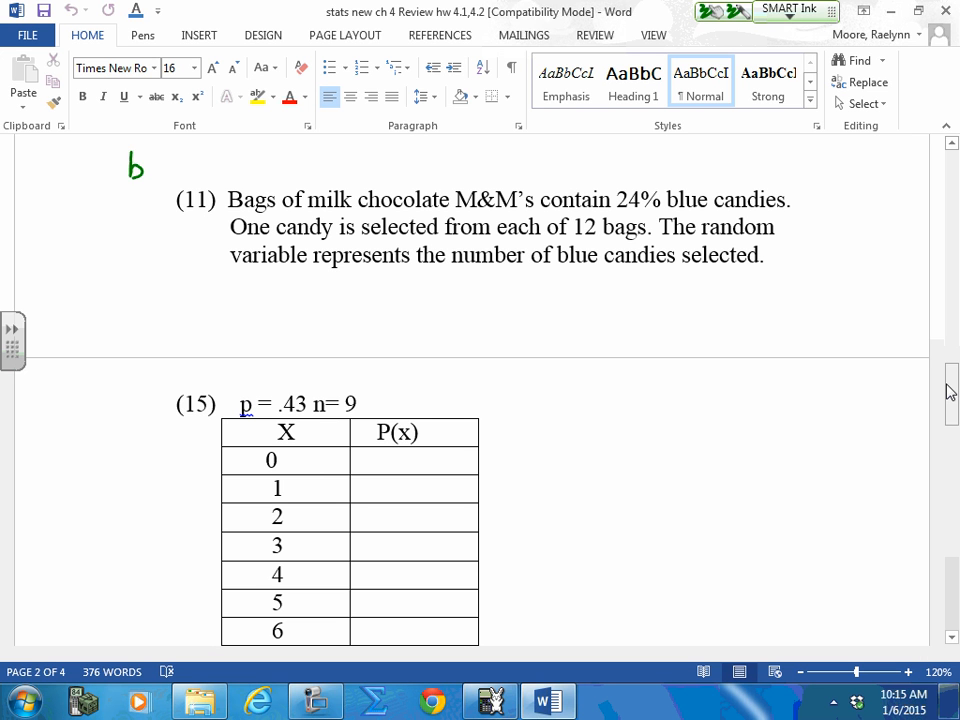
type("binomial distr")
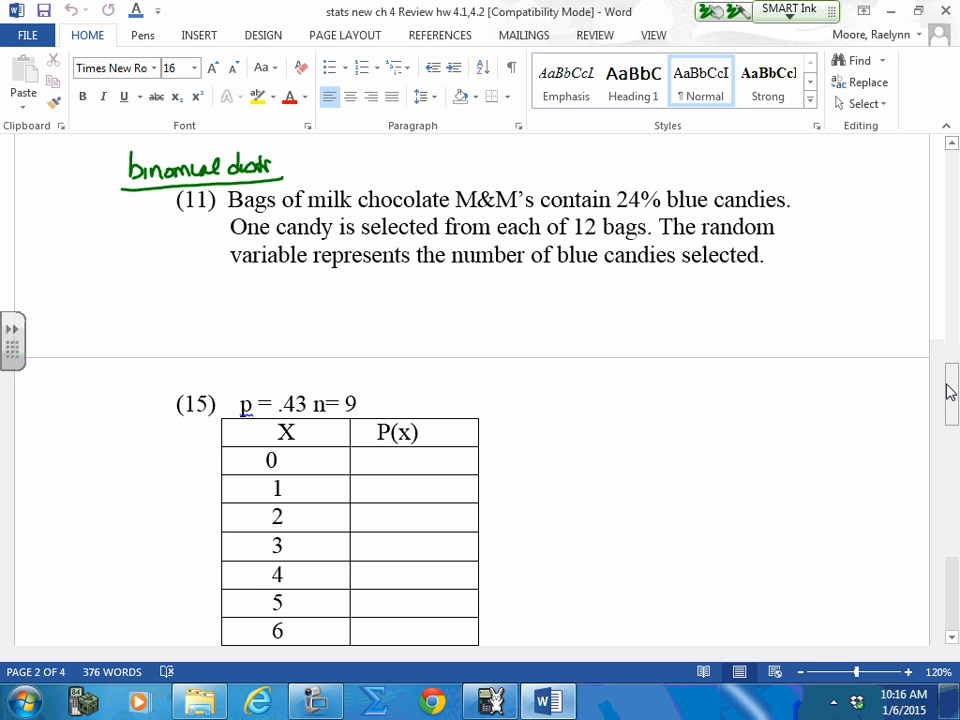
left_click_drag(16, 248, 42, 248)
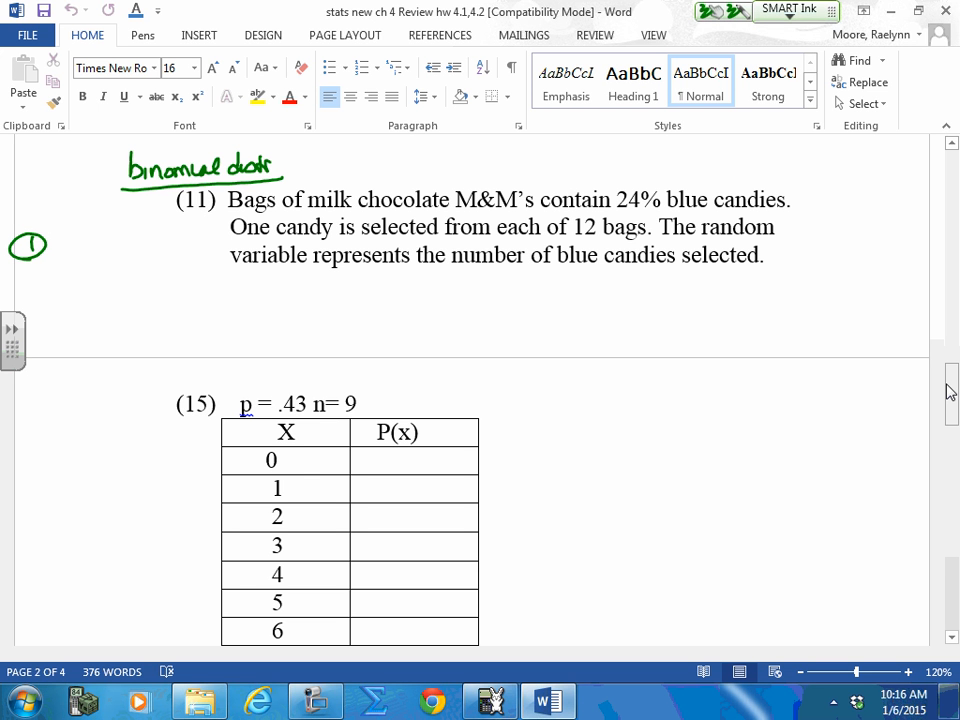
left_click_drag(60, 248, 84, 244)
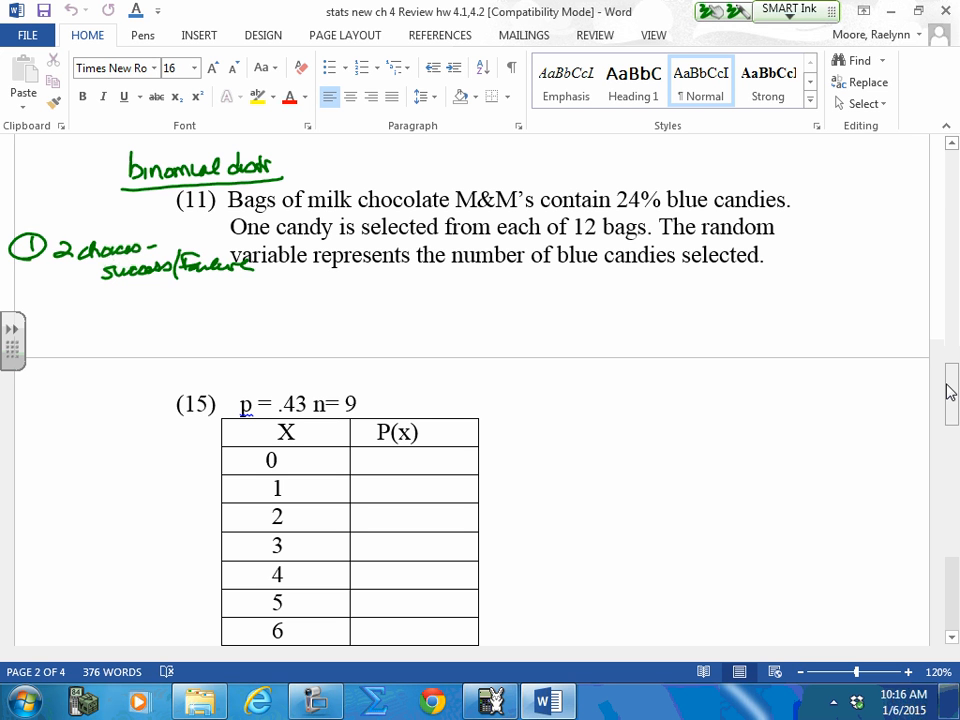
- Ink conditions 2–4: fixed probability, n trials, random variable 0–n
left_click_drag(24, 300, 44, 310)
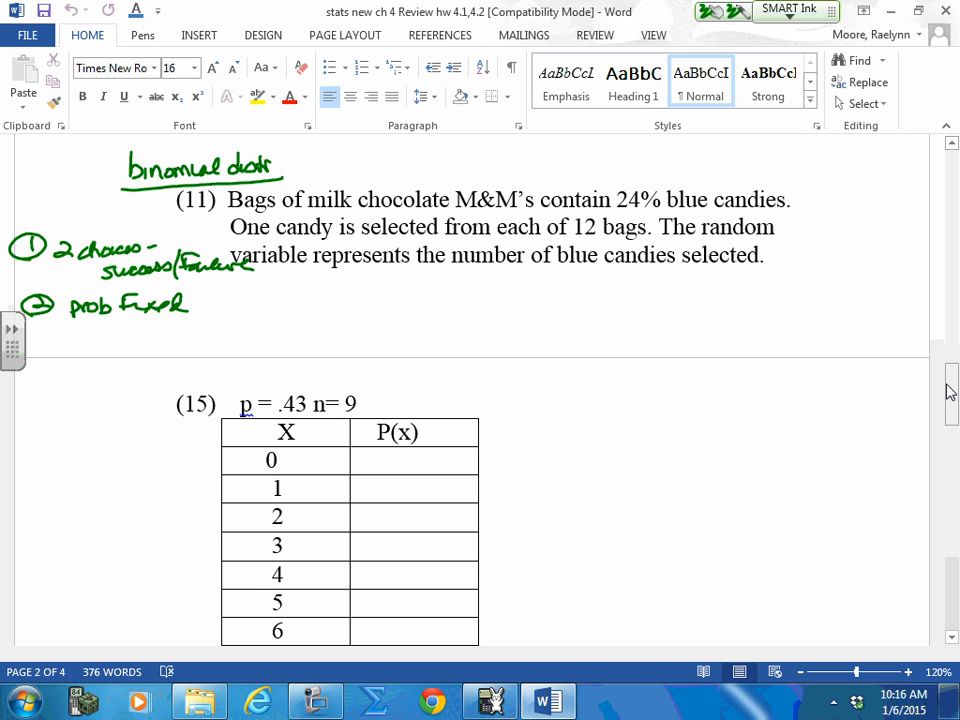
left_click_drag(20, 350, 110, 356)
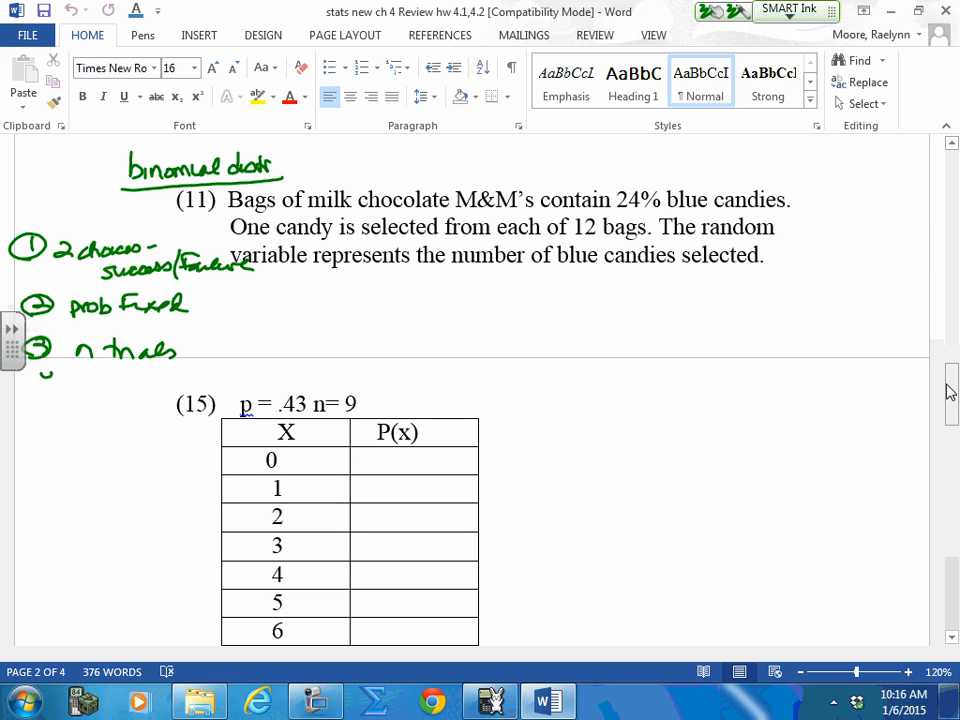
left_click(44, 376)
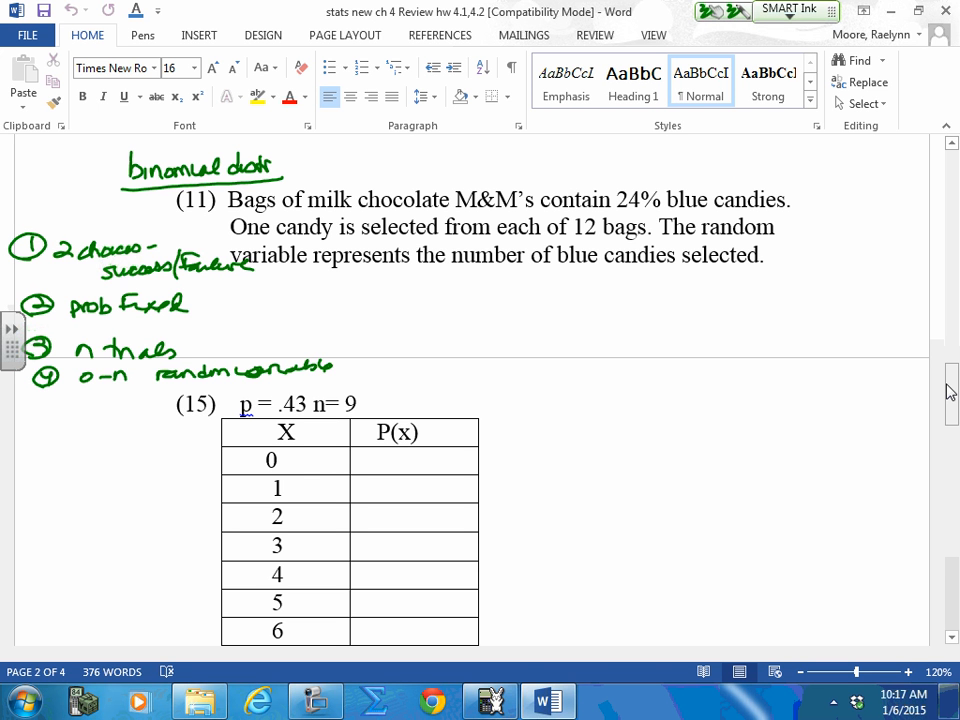
- Write n=12, p=.24 and the range 0–12 beside problem 11's binomial notes
left_click_drag(344, 310, 358, 310)
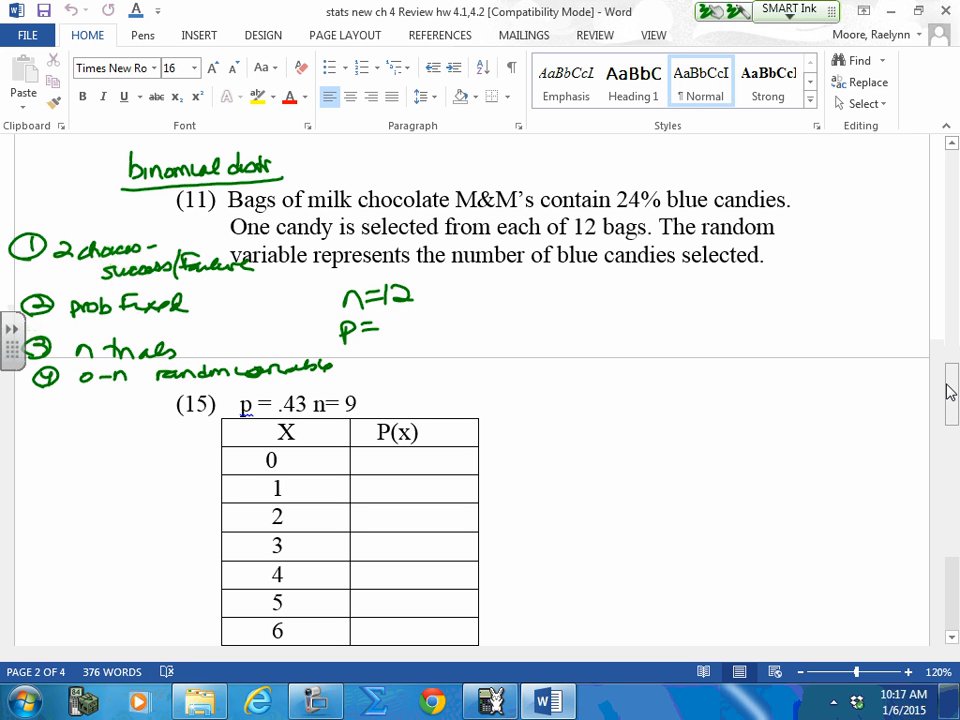
type(".24")
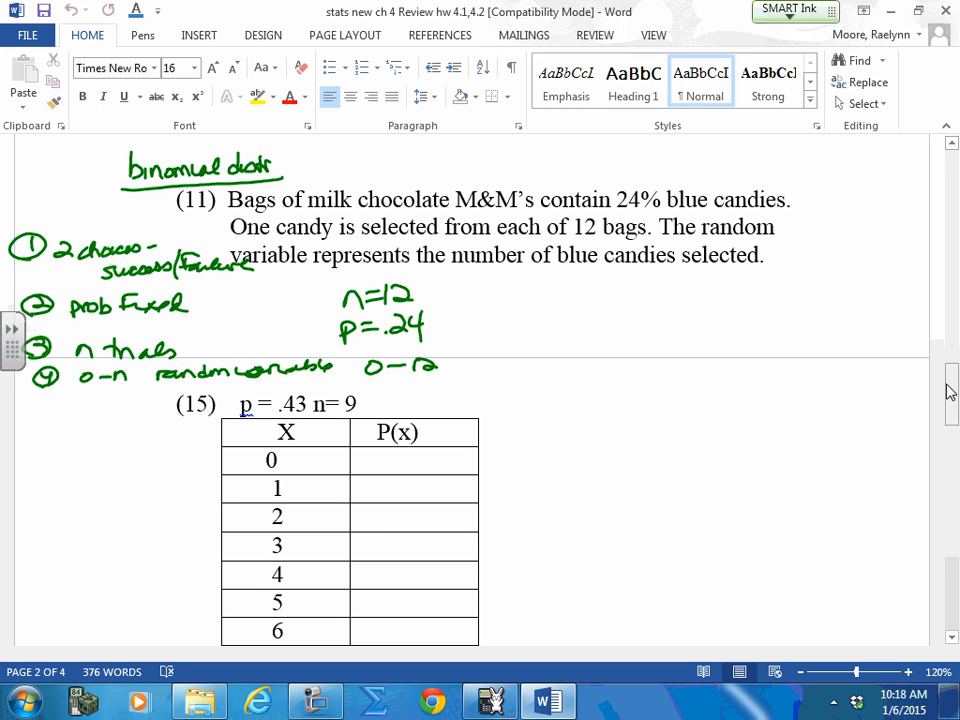
left_click(788, 8)
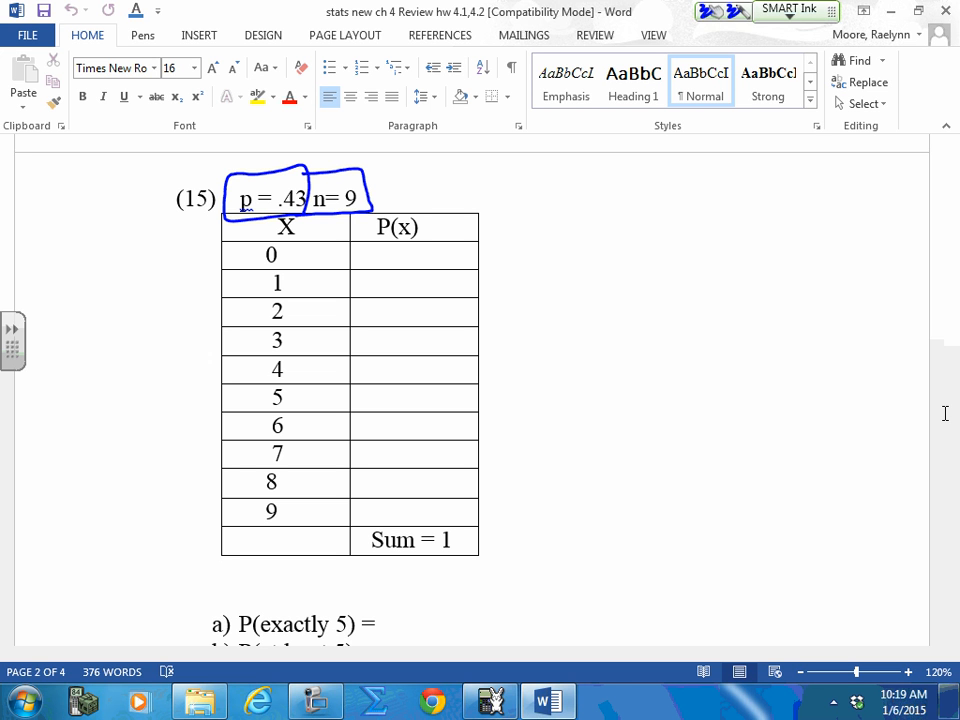
- Bracket problem 15's X values 0 through 9 and begin a note beside the table
left_click_drag(216, 256, 168, 370)
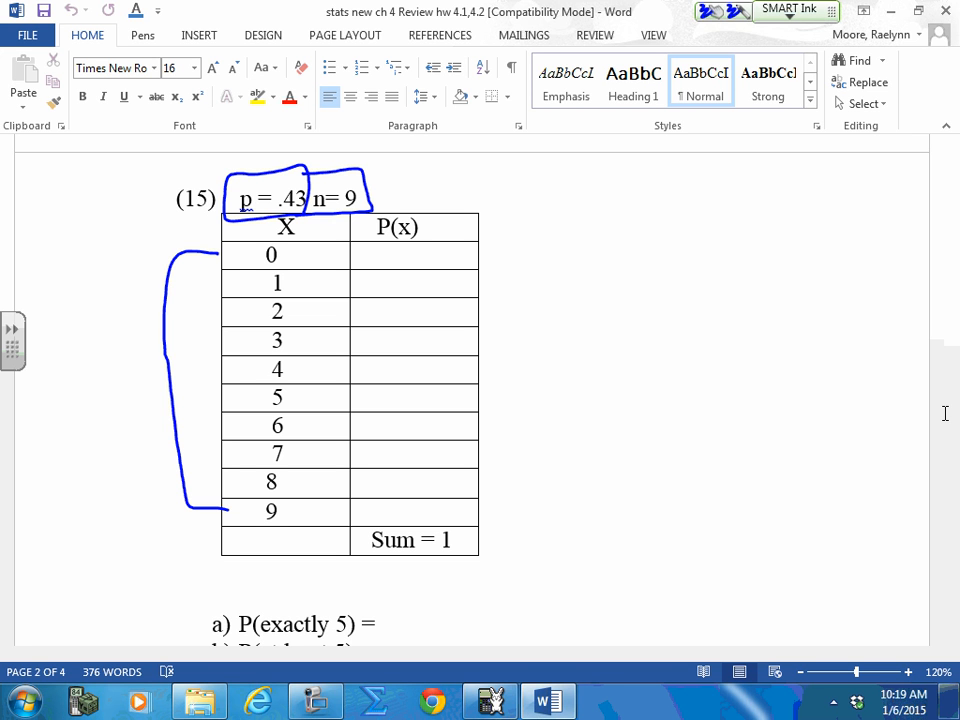
left_click_drag(590, 210, 576, 224)
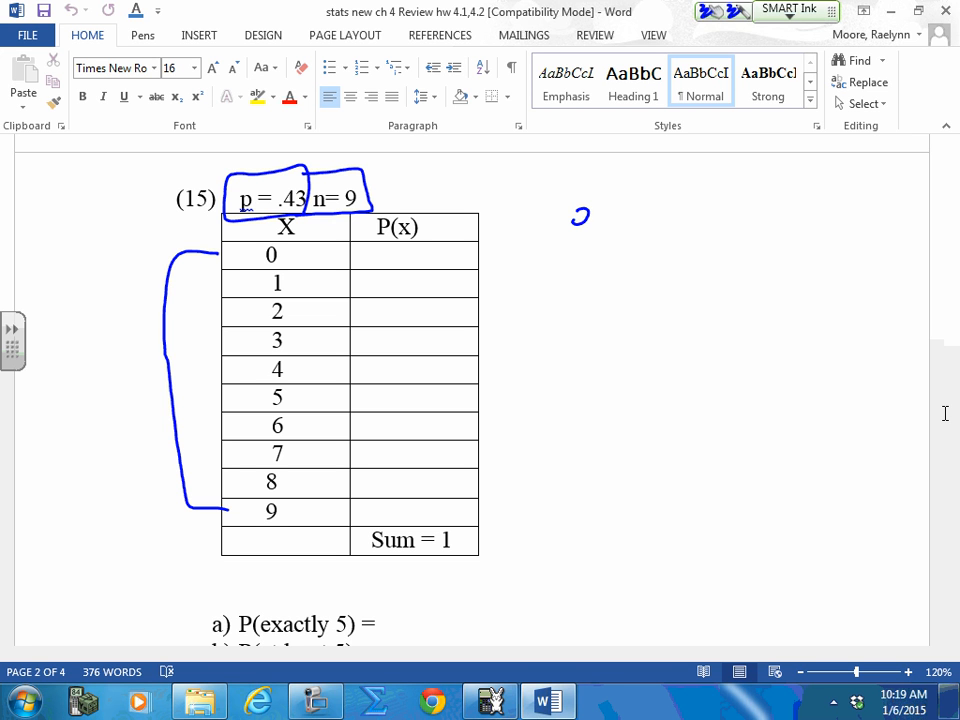
- Ink '2nd vars, A binompdf' steps and binompdf(9, .43, 0), entering .006 for X = 0
left_click_drag(570, 216, 650, 210)
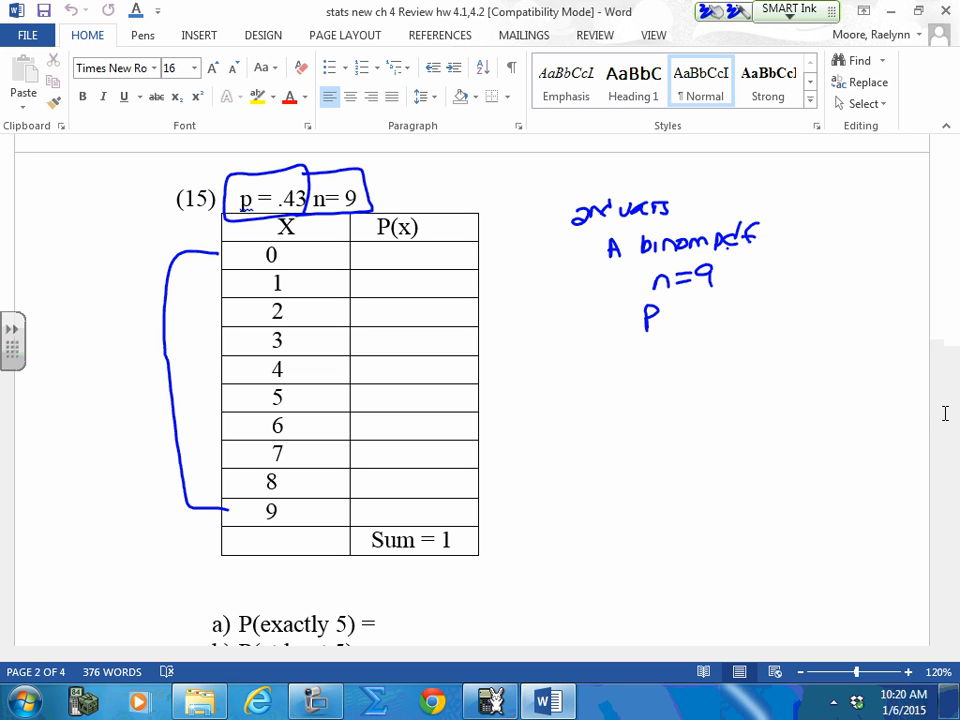
left_click_drag(660, 312, 736, 312)
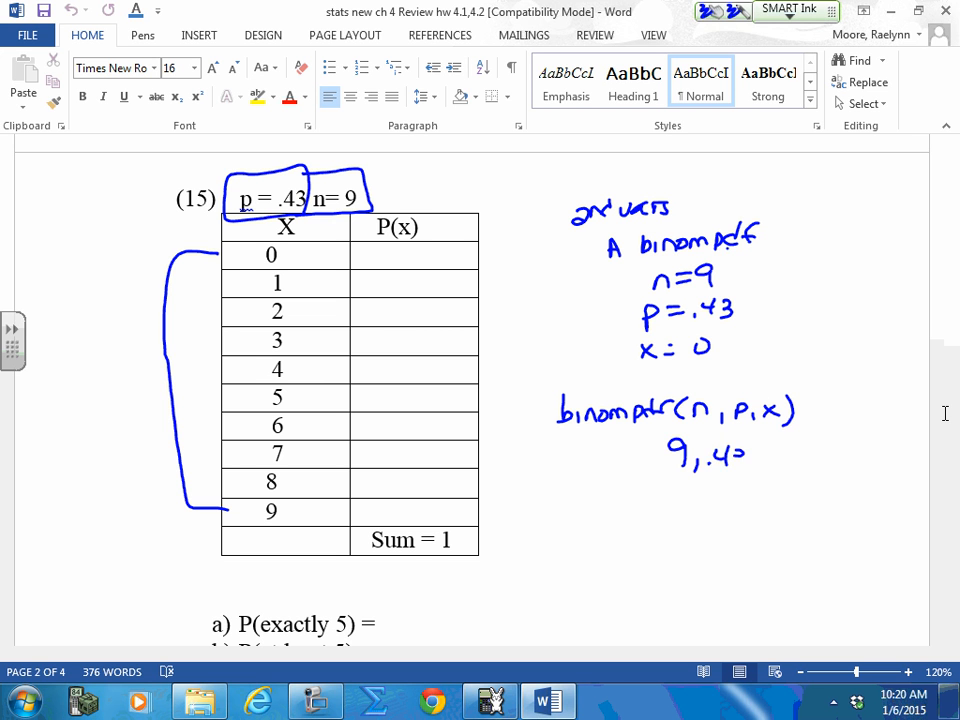
left_click_drag(650, 460, 796, 460)
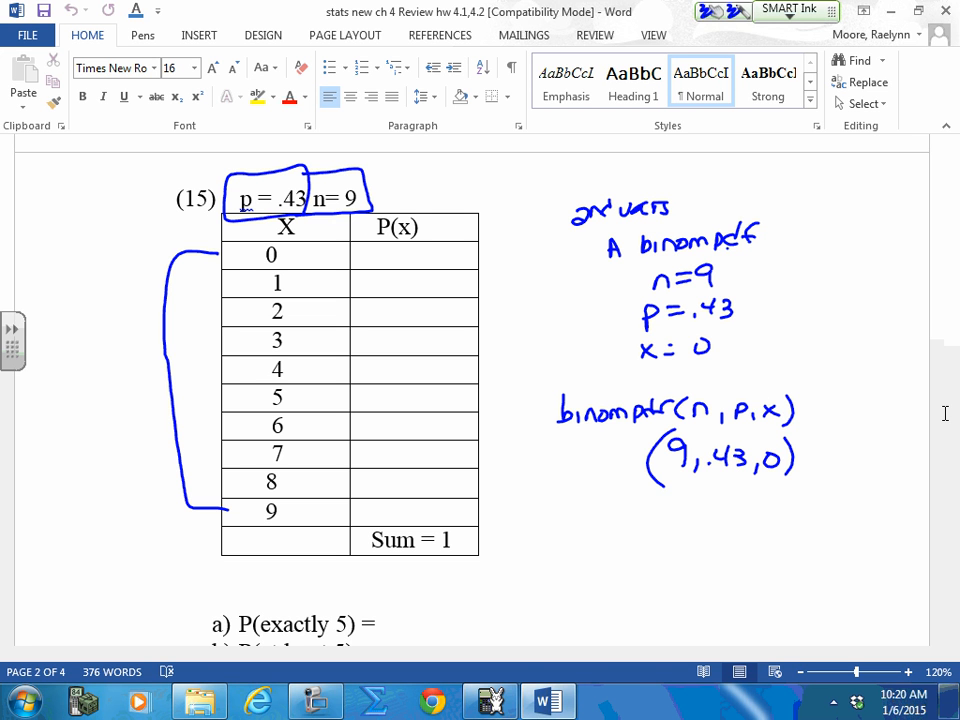
left_click(768, 490)
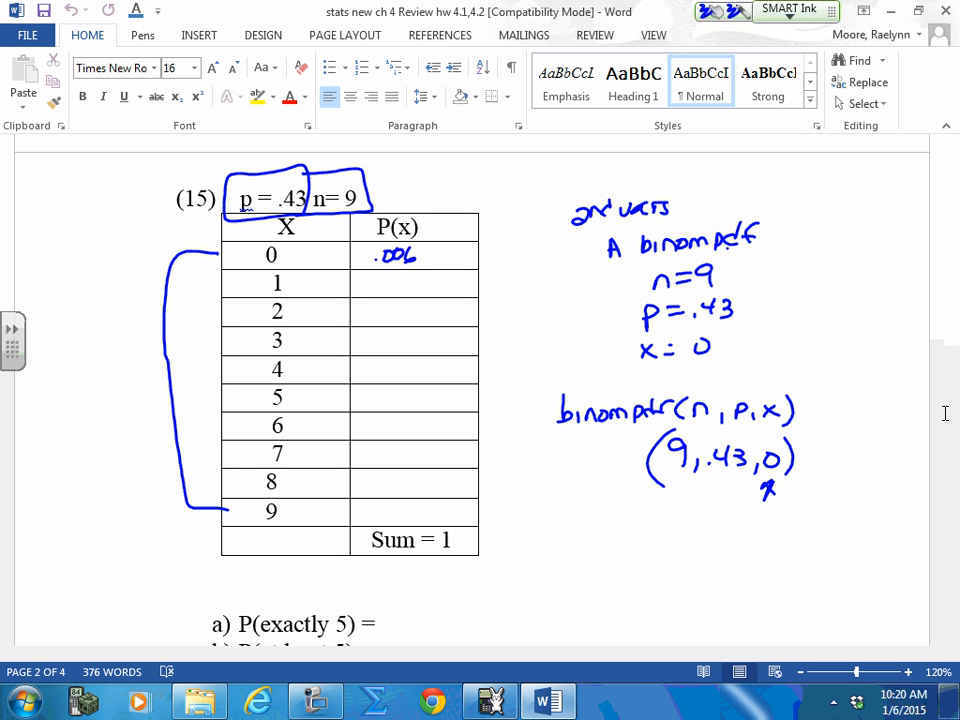
- Fill P(x) for X = 1–9: .043, .130, .229, .259, .196, .098, .032, .006, .0005 (5E-4)
type(".043")
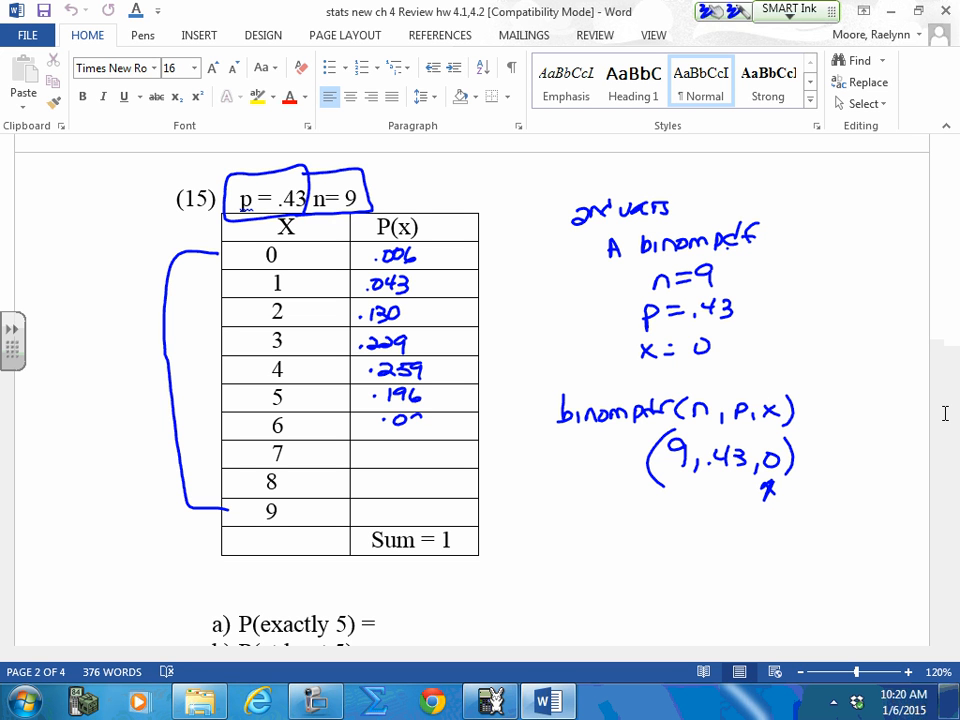
type(".098")
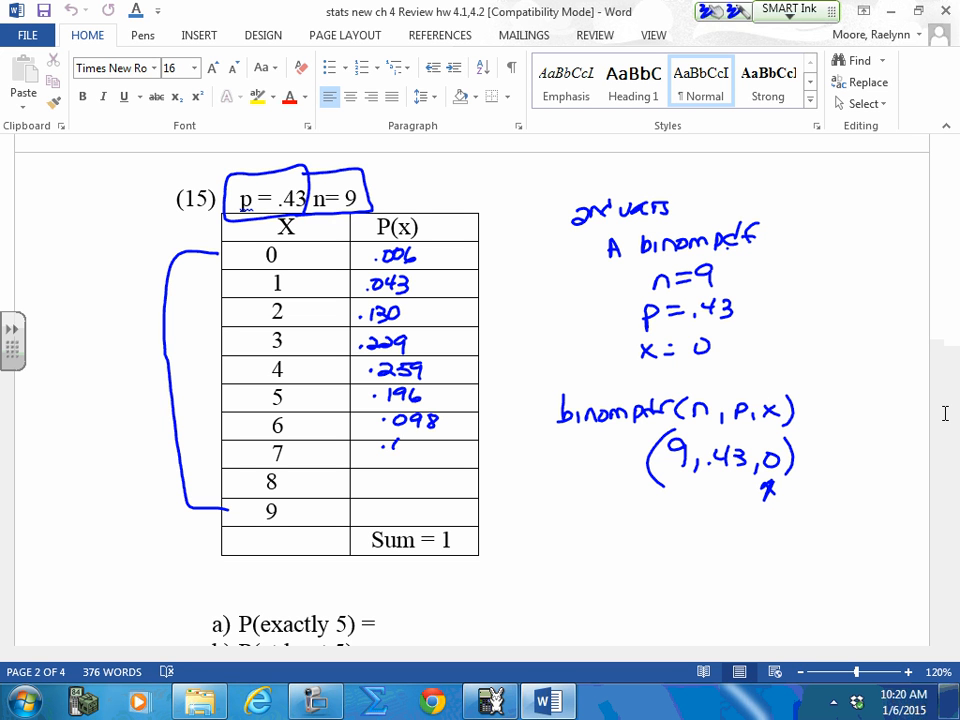
type("032")
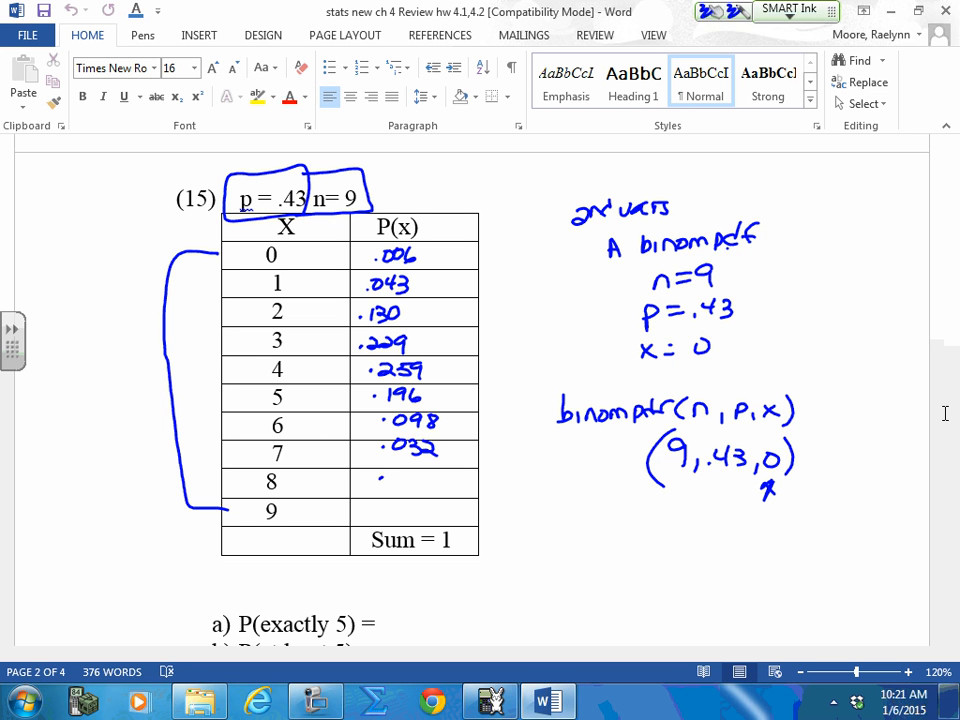
type(".006")
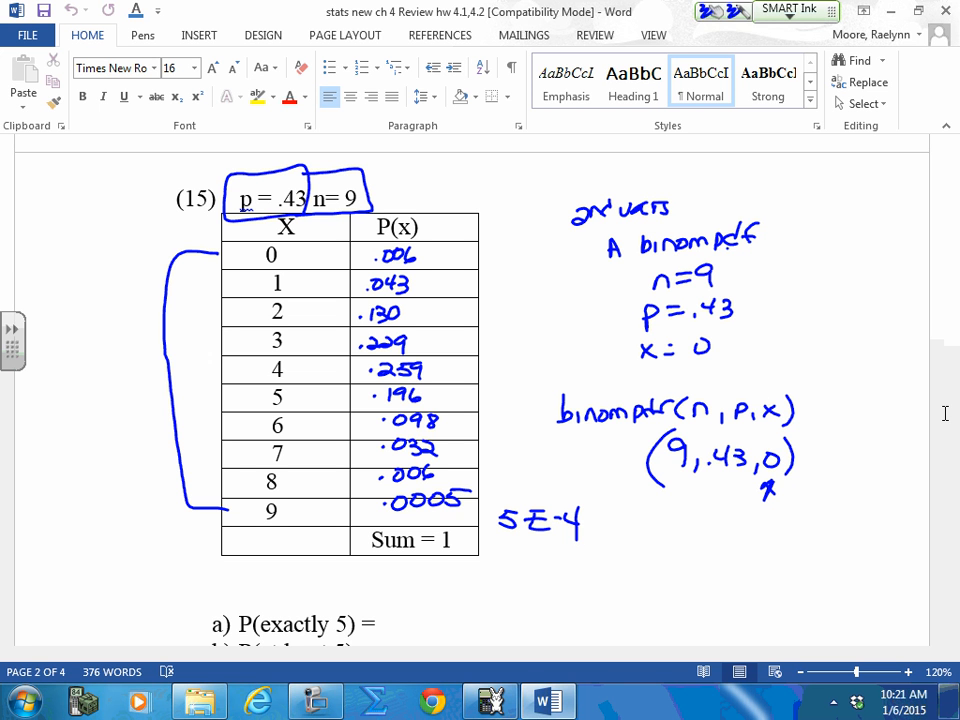
- Write .0005 as 5×10⁻⁴ beneath the 5E-4 note
left_click_drag(510, 564, 570, 560)
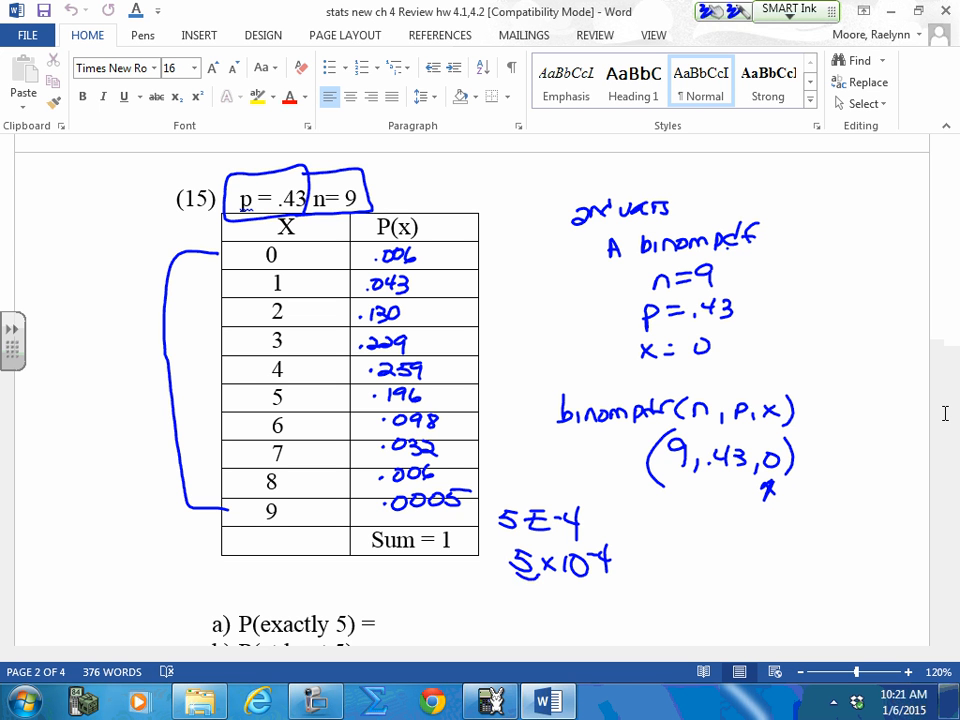
left_click_drag(436, 570, 520, 580)
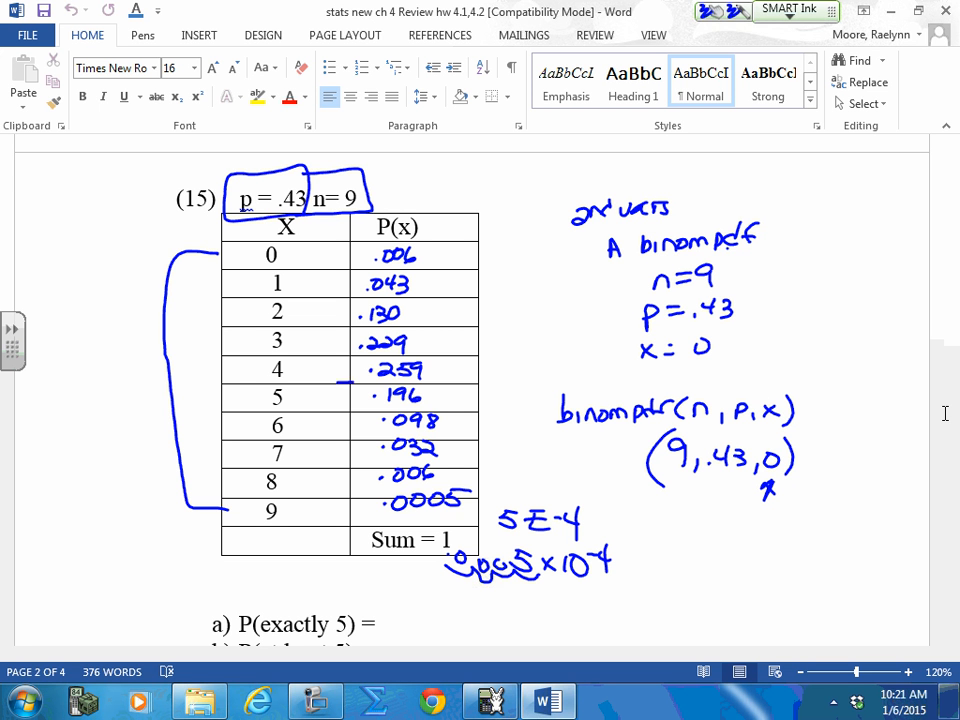
- Circle .196 in row X = 5 and ink 'P(x=5) = .196' in the left margin
left_click_drag(360, 390, 450, 400)
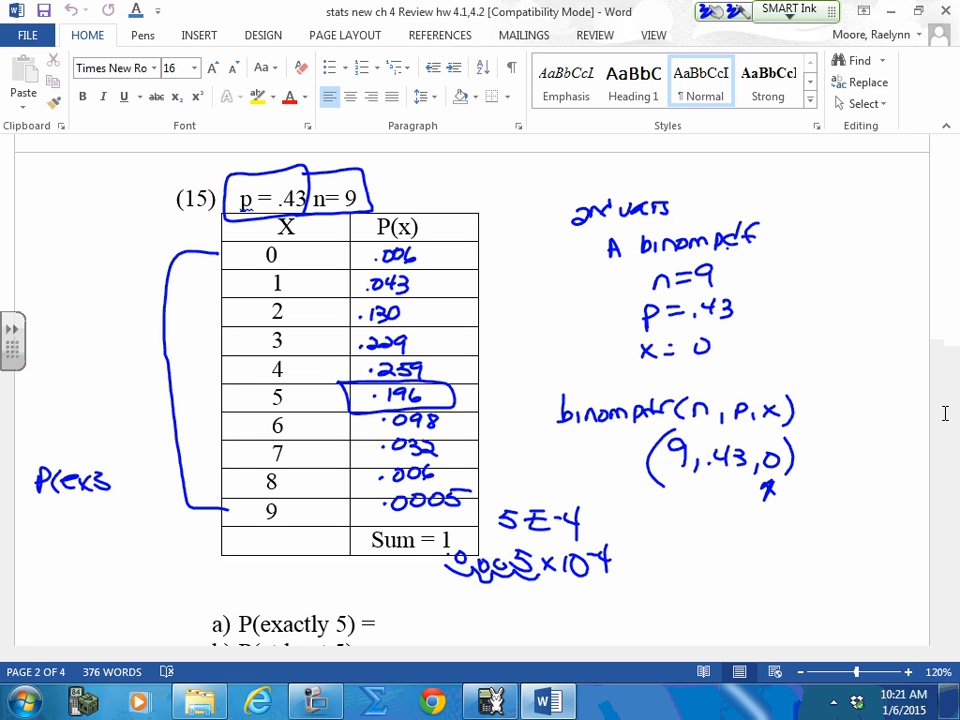
left_click_drag(96, 470, 150, 516)
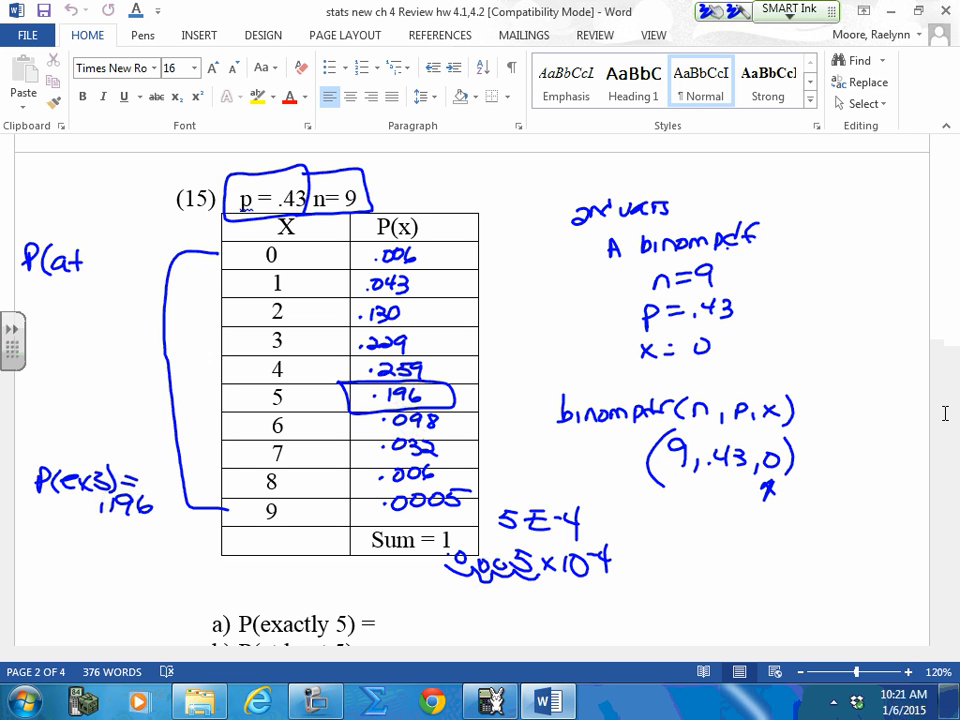
- Ink P(at least 5) in problem 15's margin and box rows 5–9 with = .333
left_click_drag(90, 260, 150, 260)
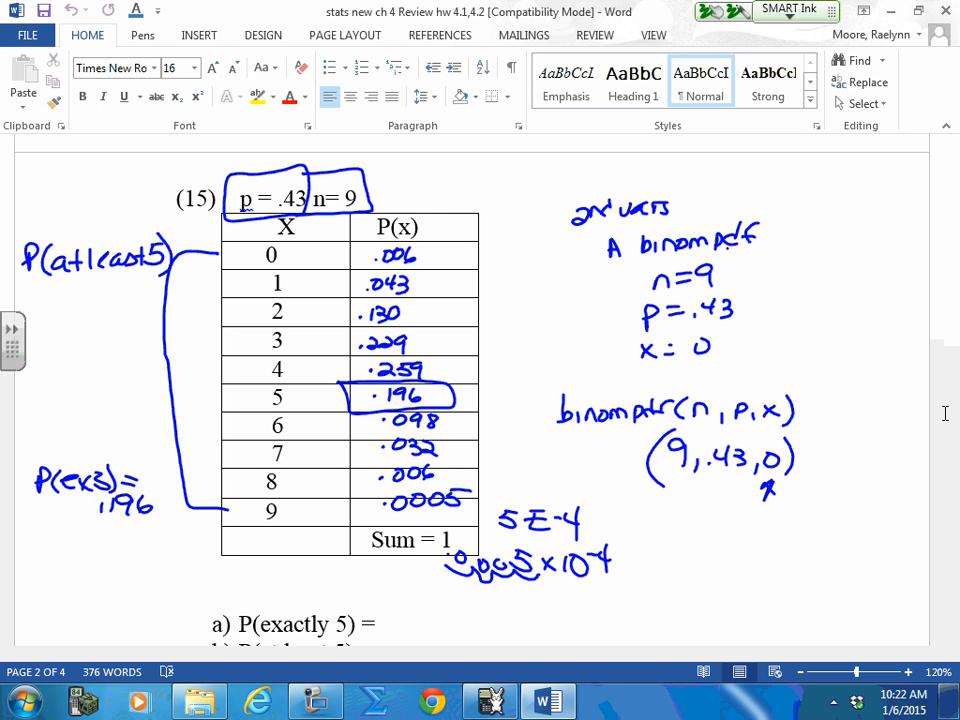
left_click_drag(360, 380, 456, 486)
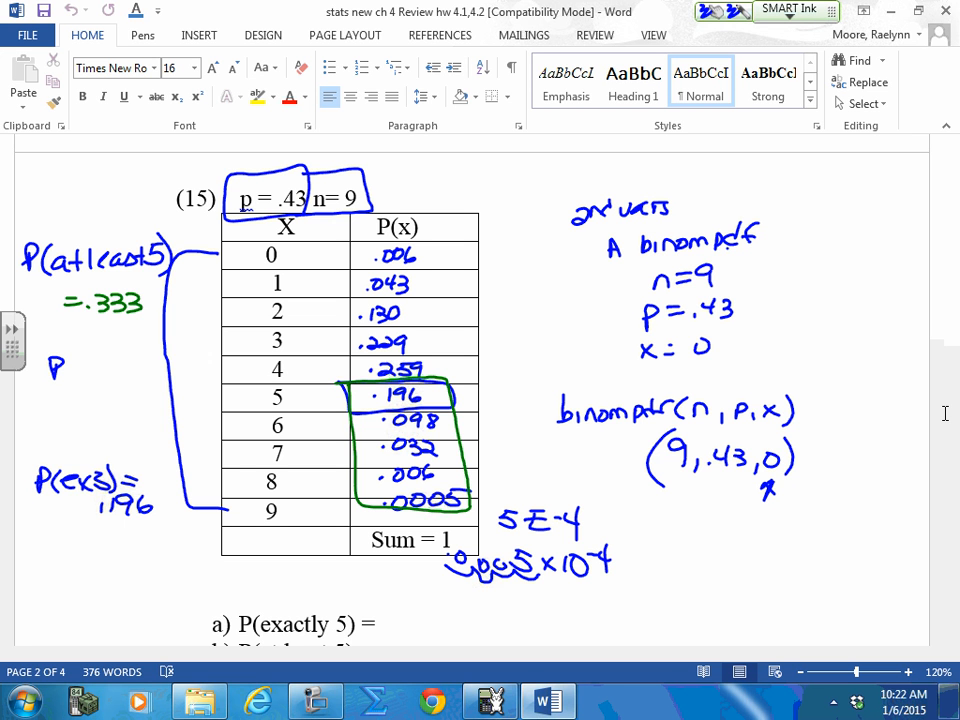
- Ink P(more than 5) = .333 − .196 = .137 in problem 15's margin
left_click_drag(52, 368, 84, 376)
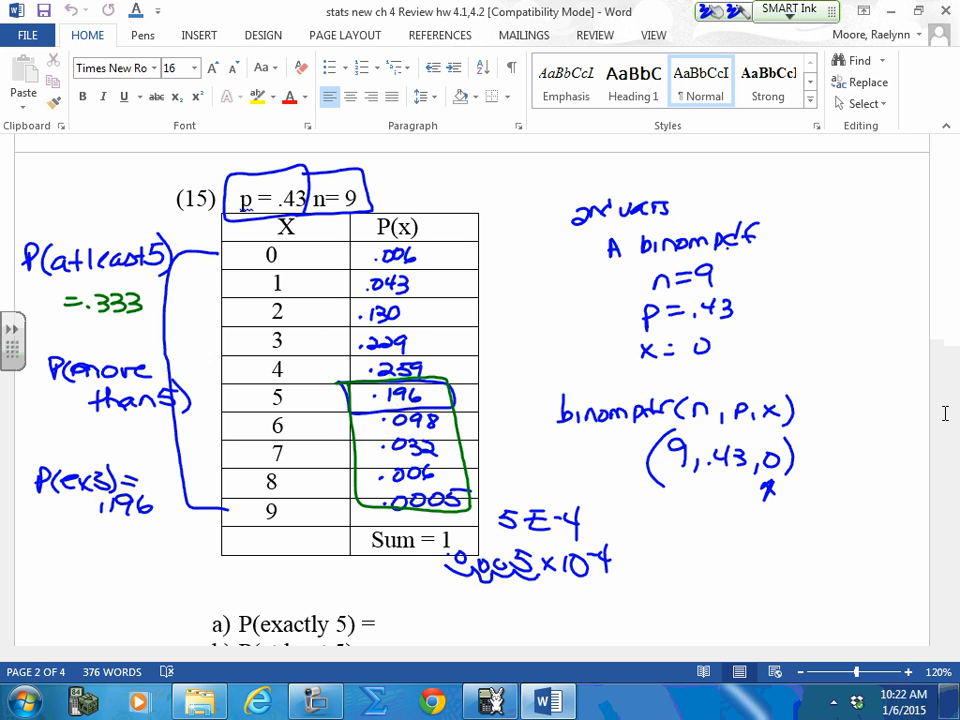
left_click_drag(356, 404, 356, 500)
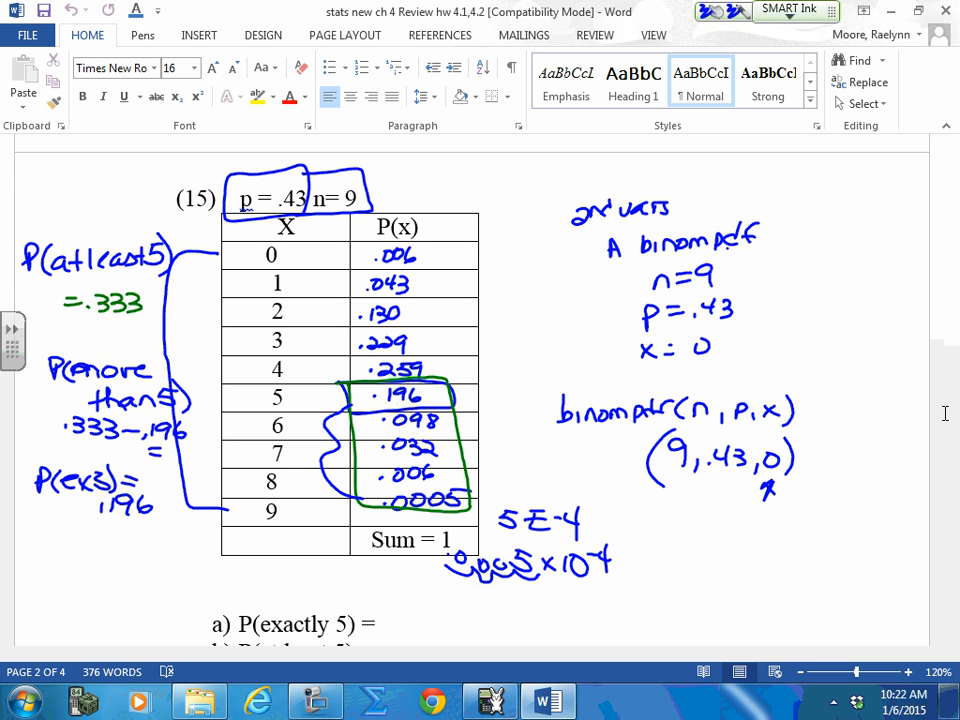
type(".137")
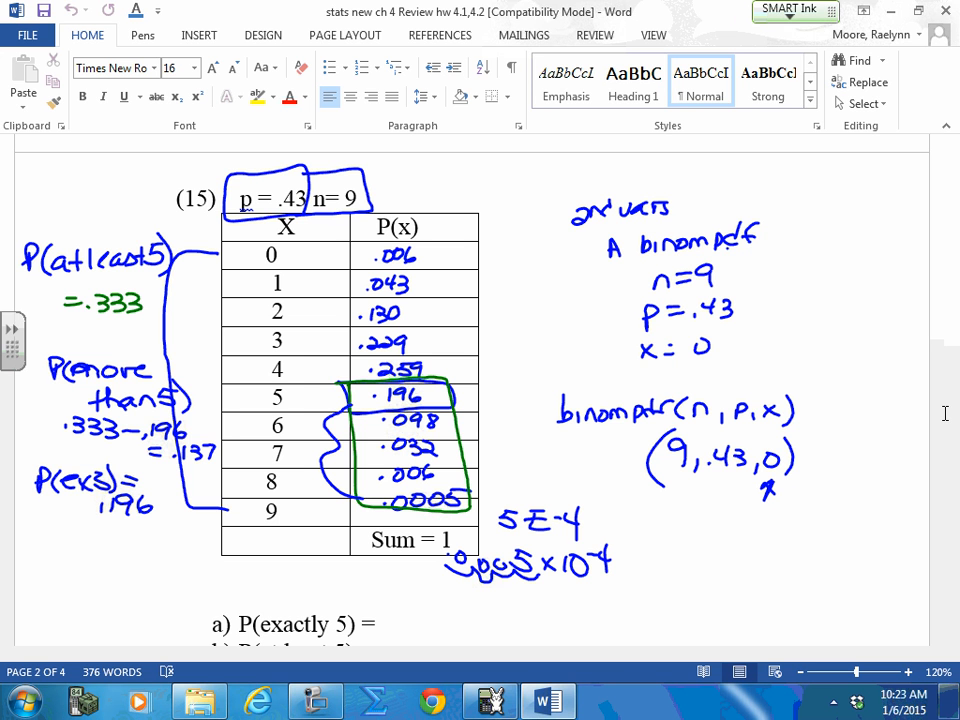
left_click(796, 10)
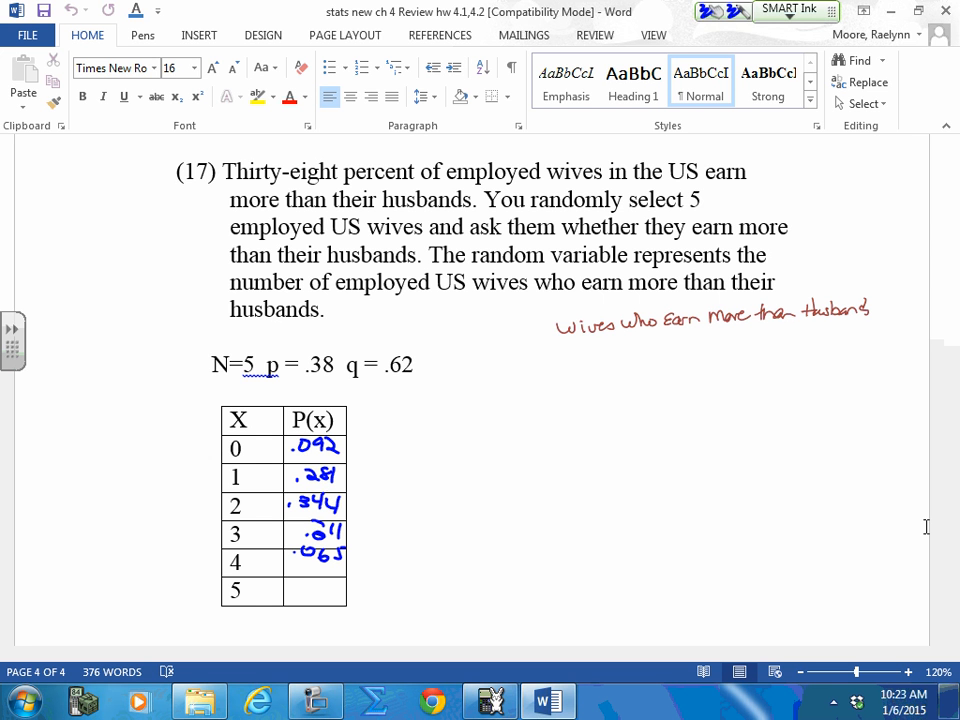
- Fill problem 17's P(x) column (.092, .281, .344, .211, .065, .008) and sketch the histogram axes
left_click(270, 528)
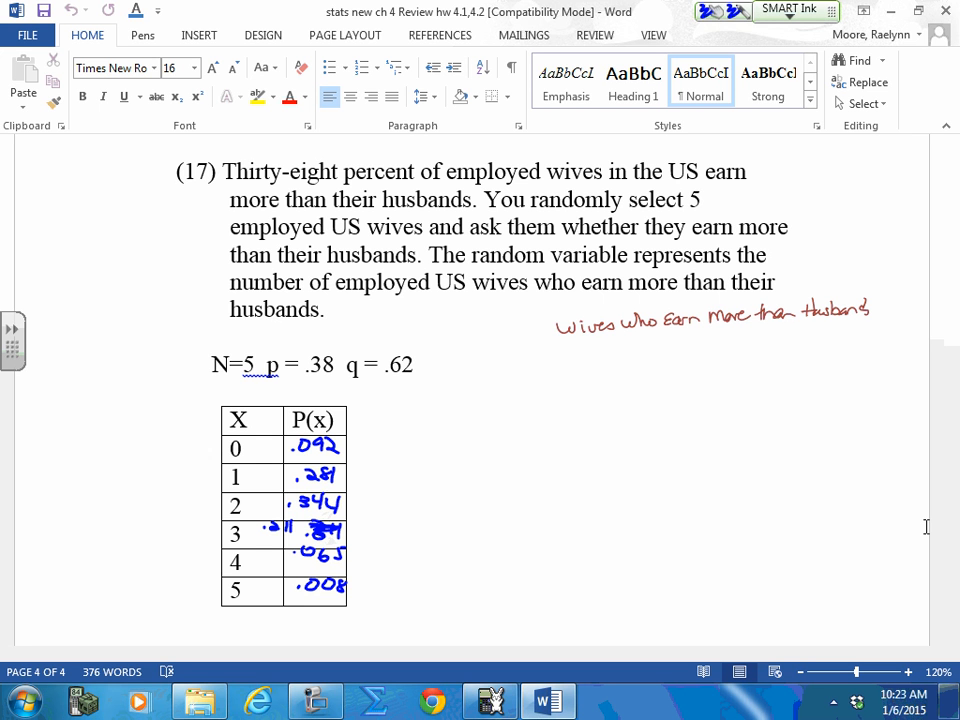
left_click_drag(470, 390, 780, 608)
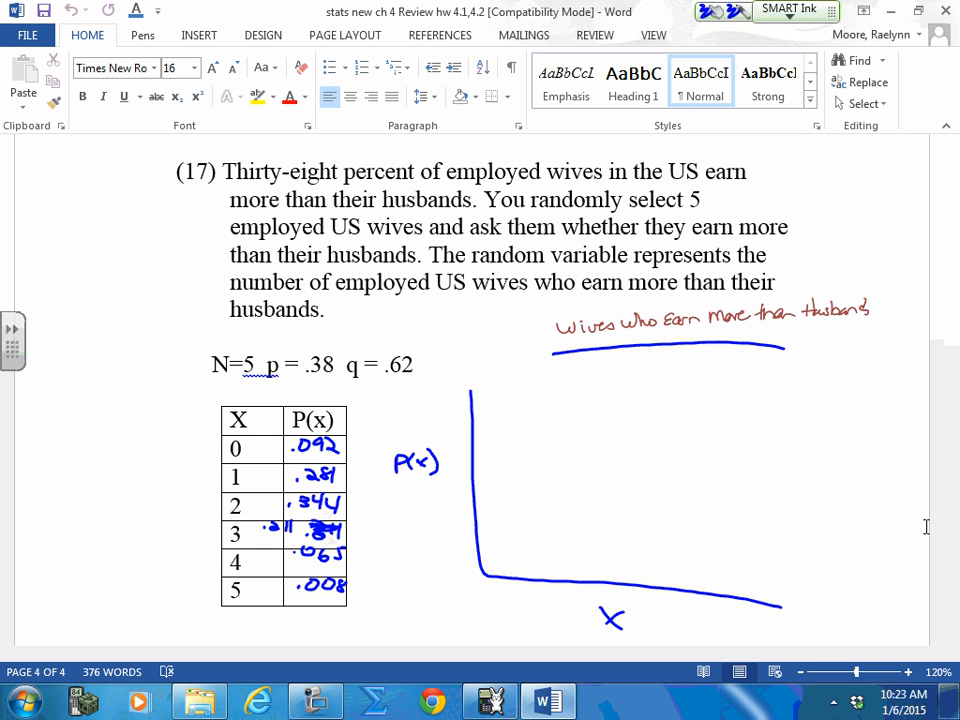
- Mark x-axis ticks 0–5, draw the histogram bars, then erase the blue ink
left_click_drag(512, 570, 516, 600)
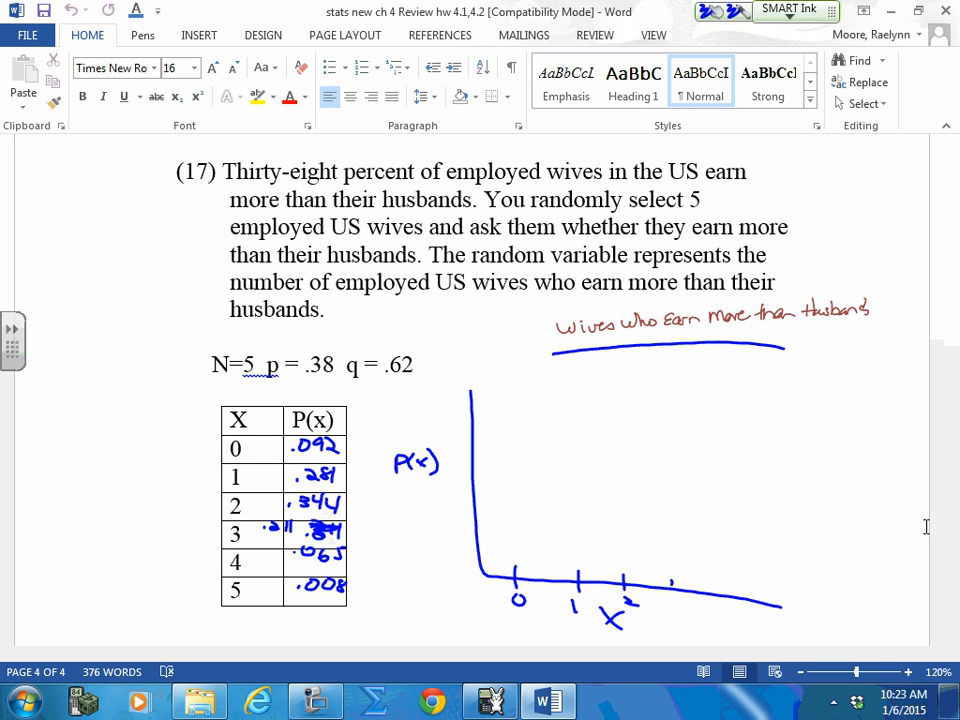
left_click_drag(660, 610, 750, 624)
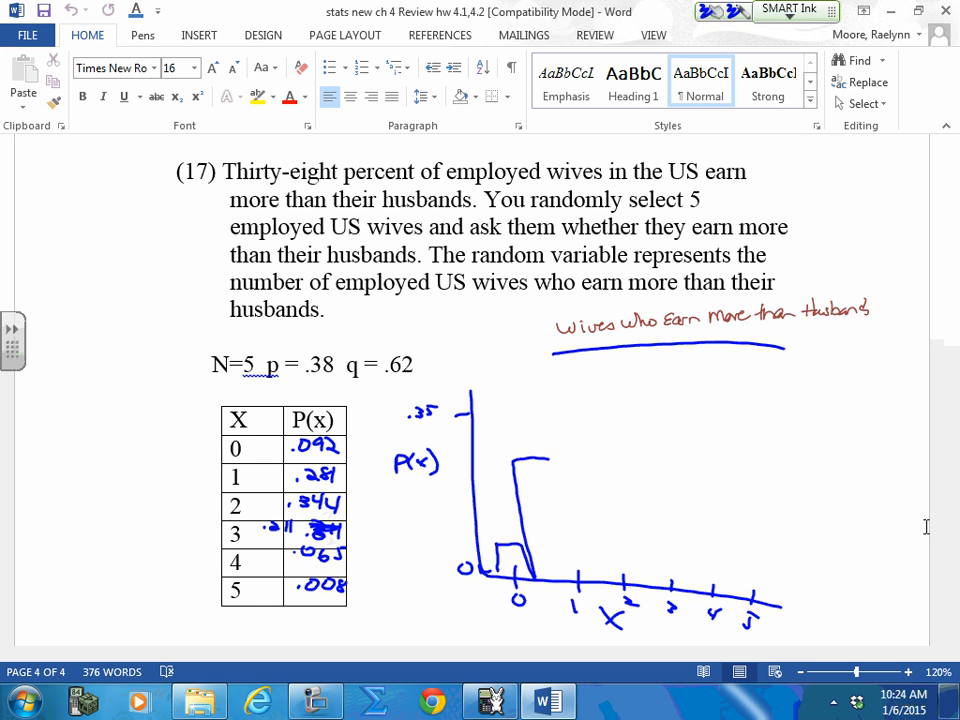
left_click_drag(556, 430, 596, 576)
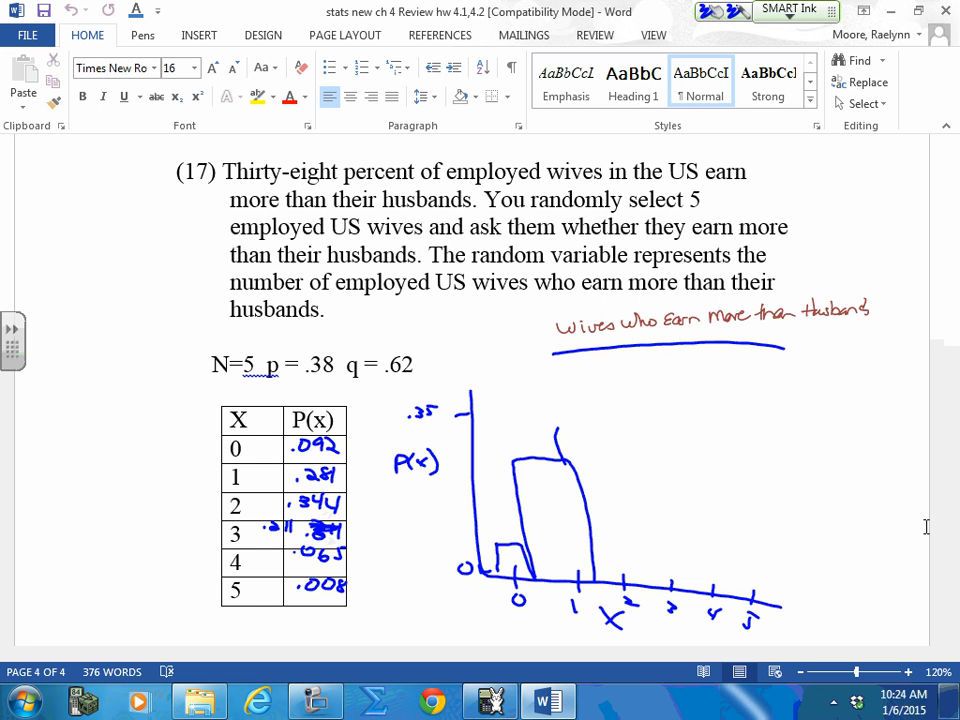
left_click_drag(570, 414, 620, 570)
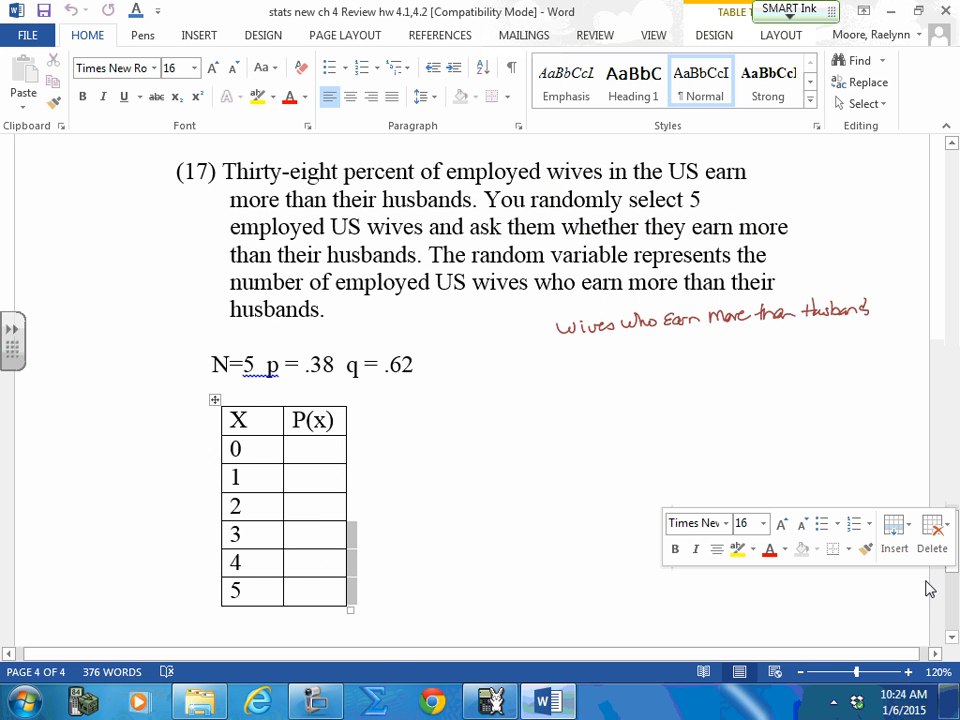
- Ink μ = np, σ² = npq and the start of σ = √ beside problem 20
scroll("down", 3)
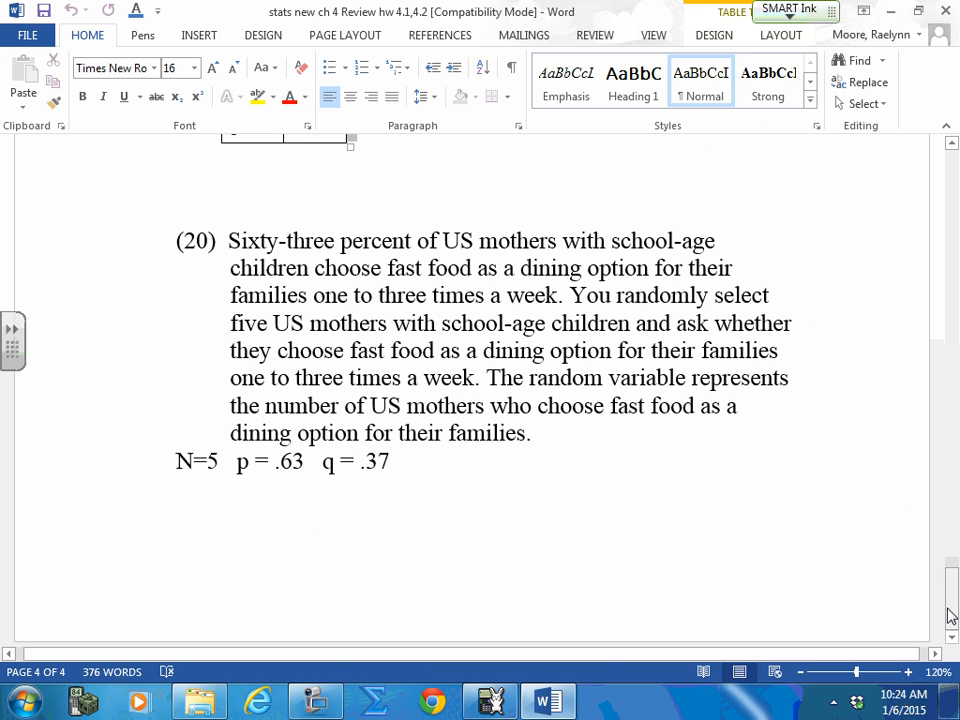
left_click_drag(664, 460, 704, 450)
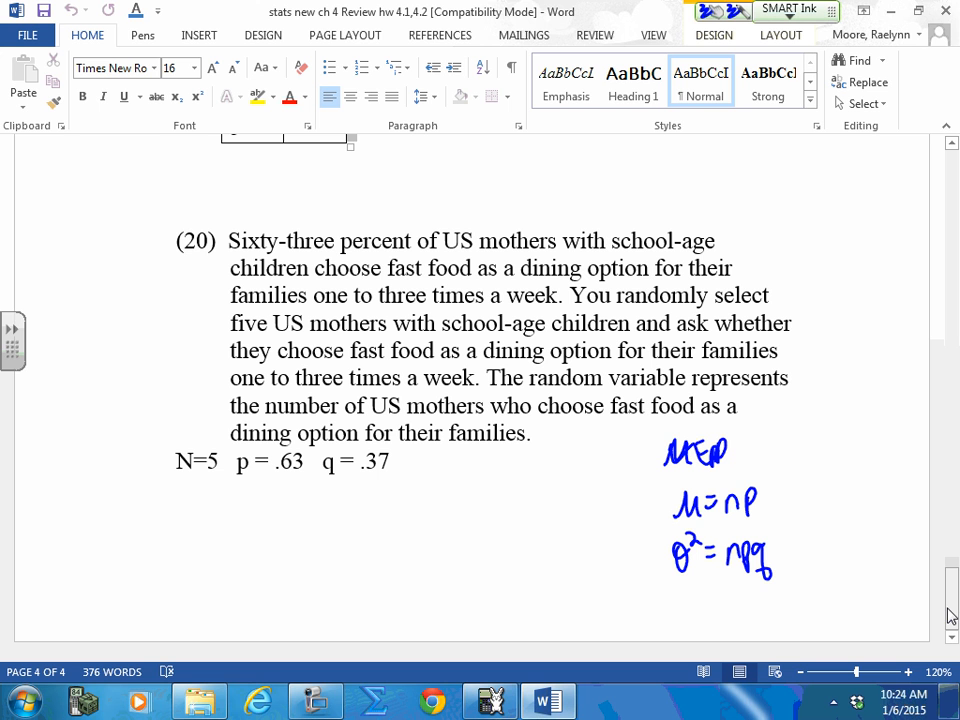
left_click_drag(680, 604, 784, 580)
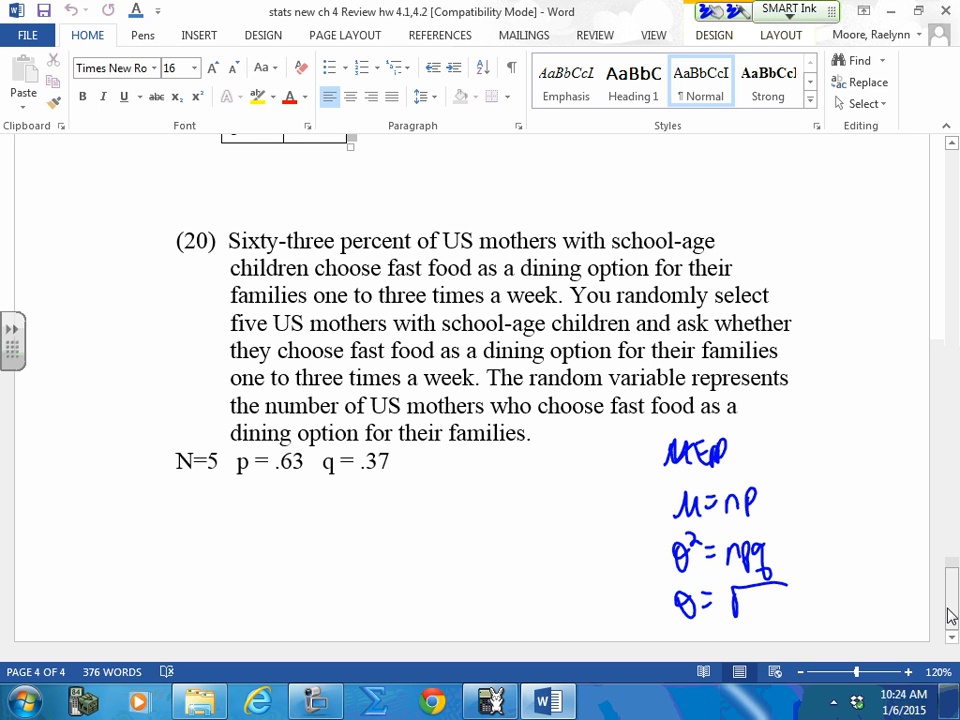